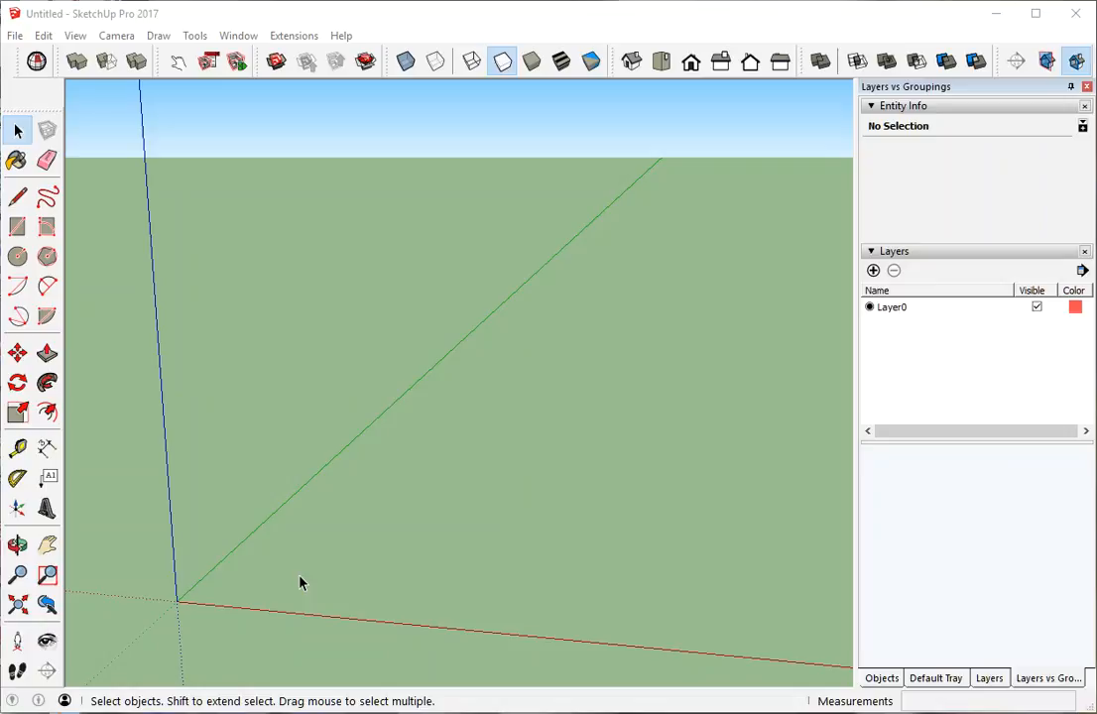
pyautogui.moveTo(189, 414)
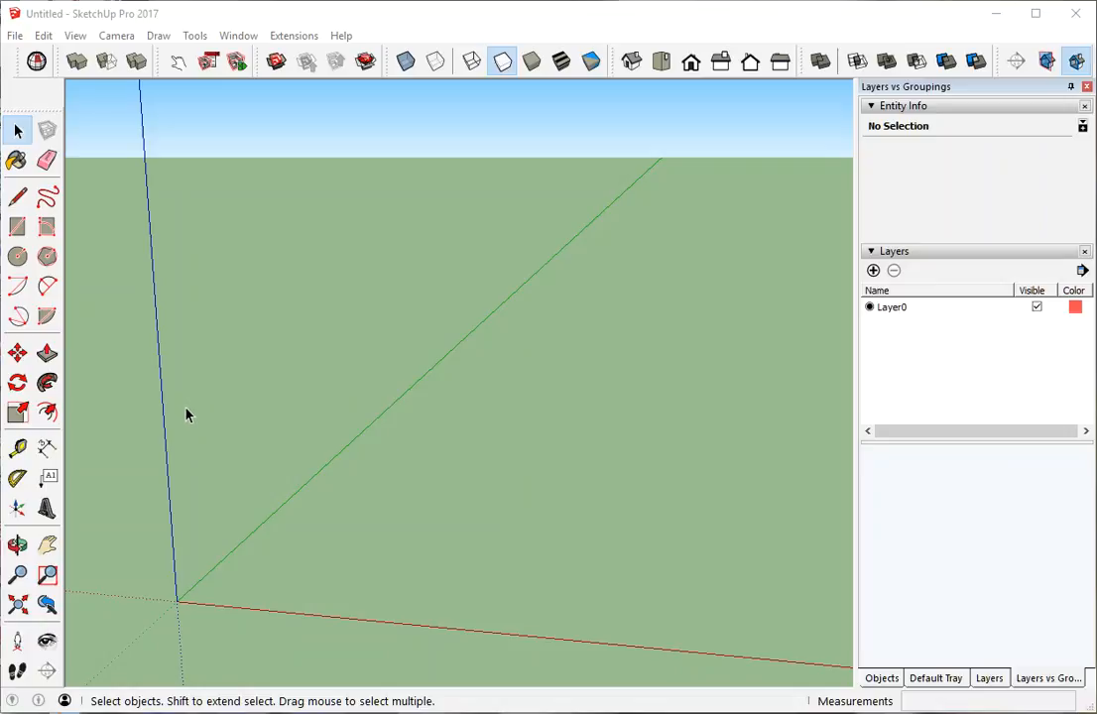
pyautogui.moveTo(197, 427)
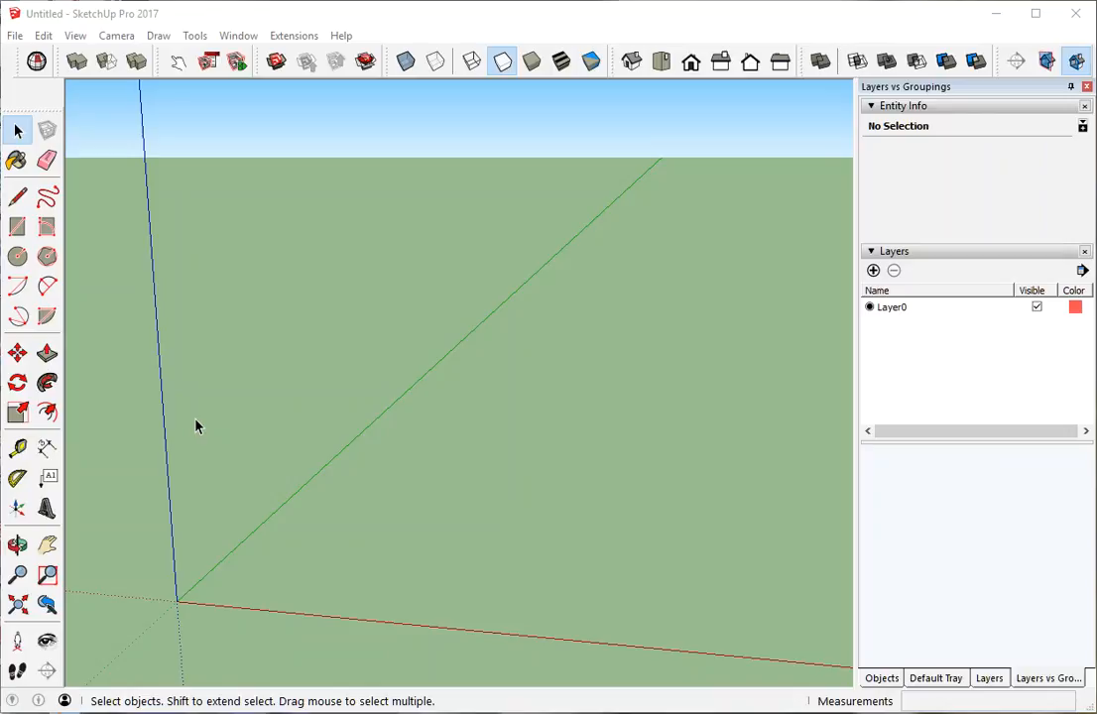
# - Draw a base rectangle at the origin, push/pull it into a box, and select it
pyautogui.click(17, 226)
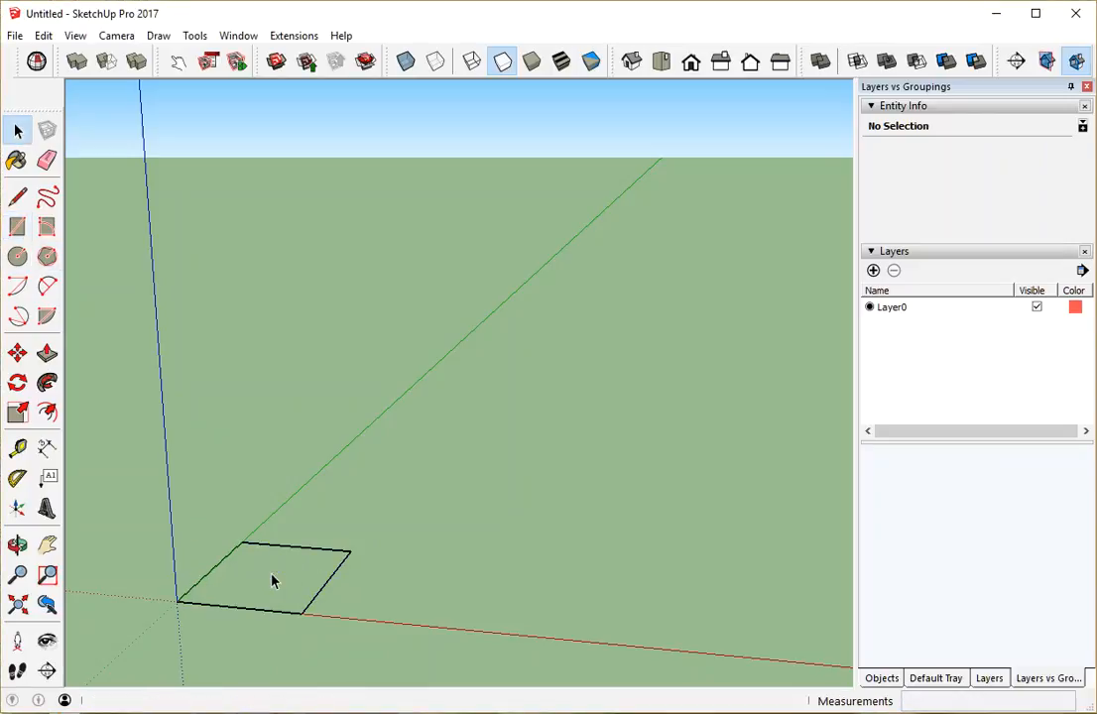
pyautogui.click(47, 353)
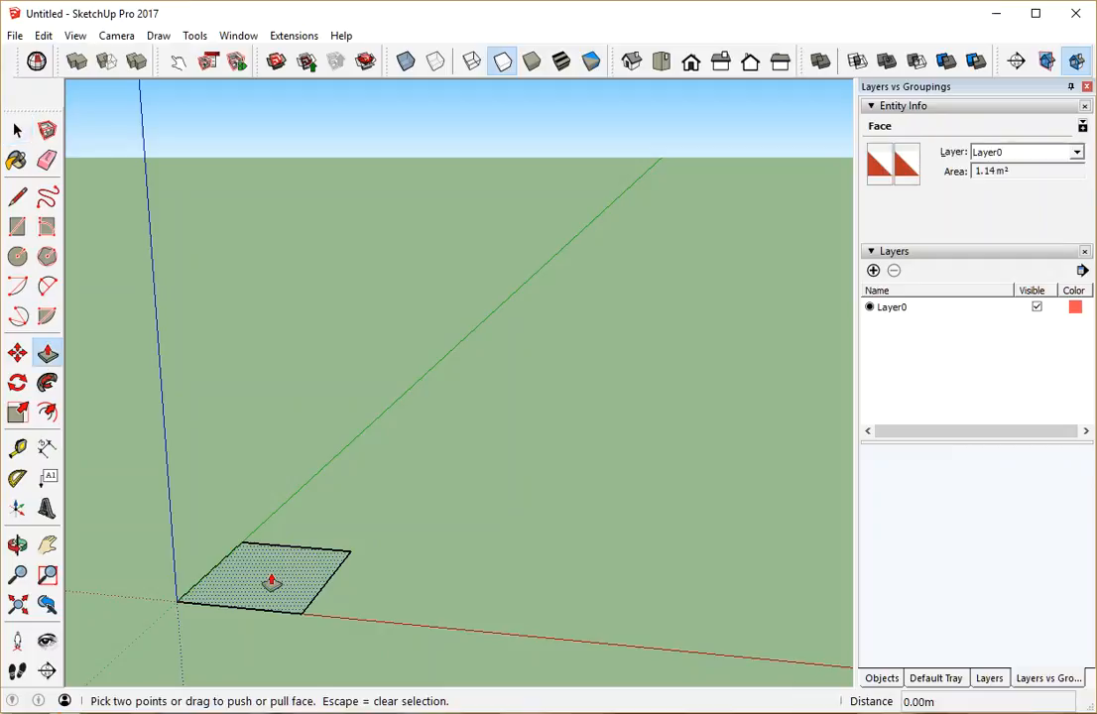
pyautogui.moveTo(273, 580); pyautogui.dragTo(258, 527)
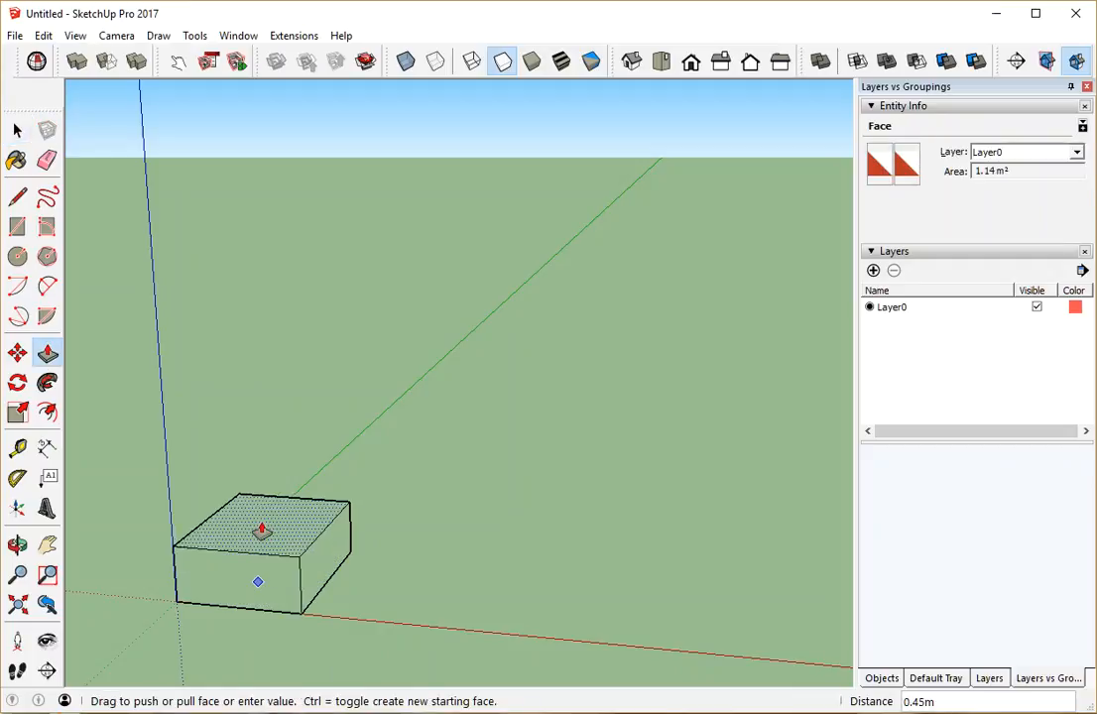
pyautogui.moveTo(261, 531); pyautogui.dragTo(267, 466)
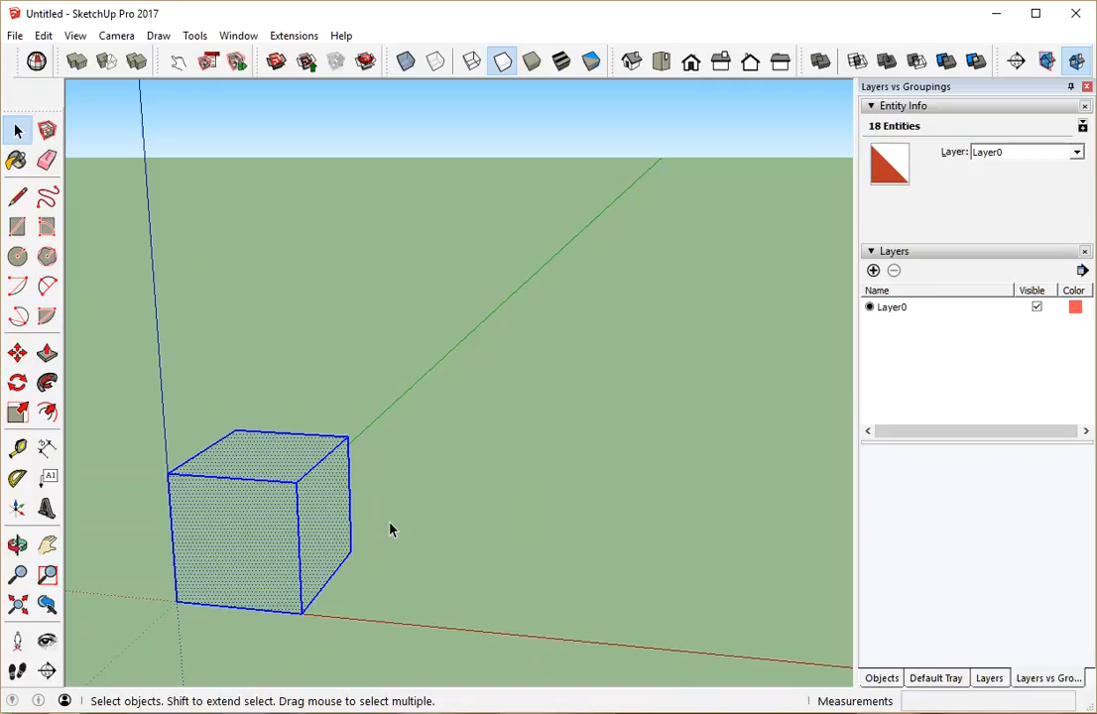
# - Copy the box with Move along the red axis, then click the original and the copy
pyautogui.click(16, 353)
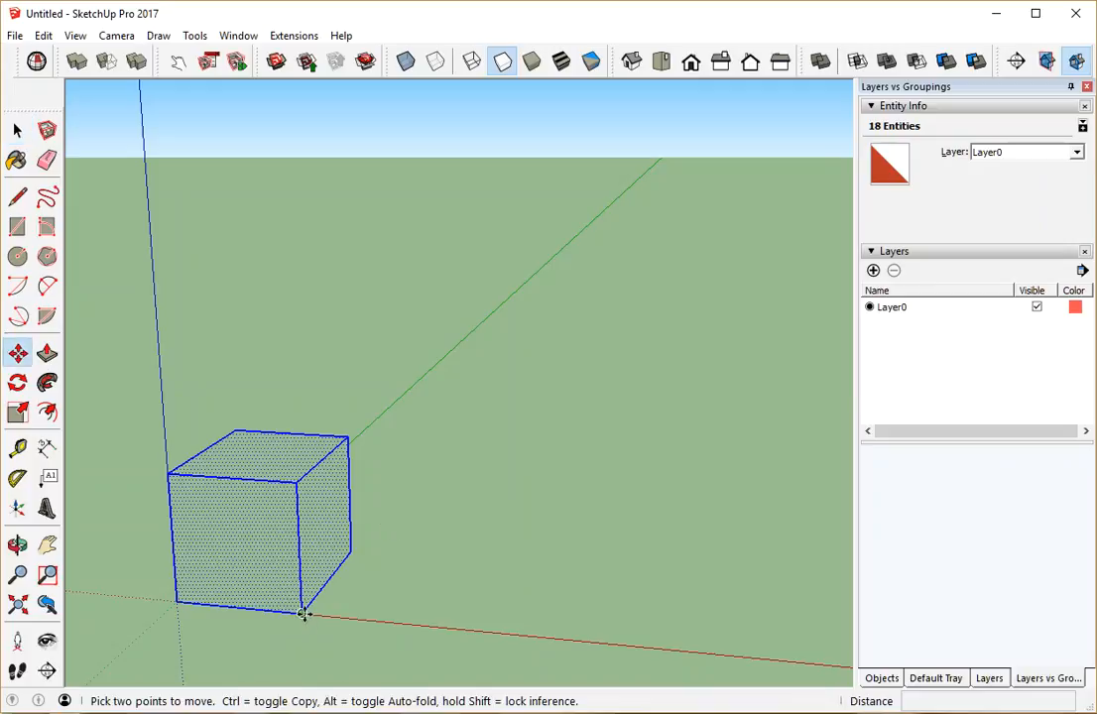
pyautogui.moveTo(303, 615)
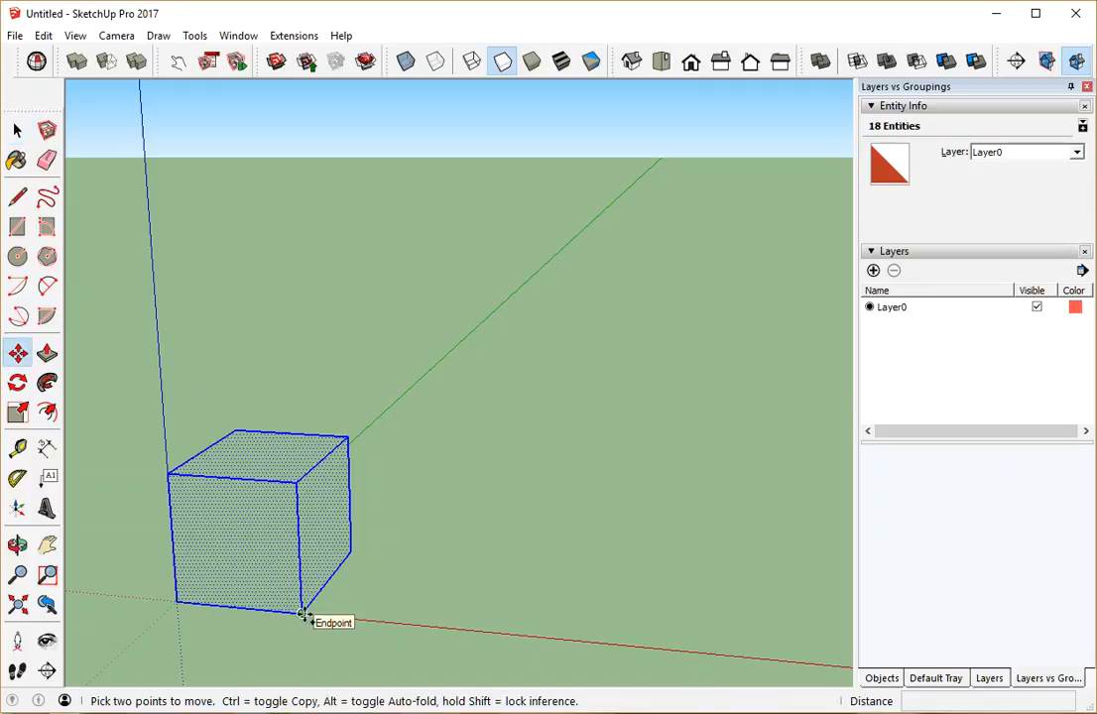
pyautogui.moveTo(302, 613); pyautogui.dragTo(528, 637)
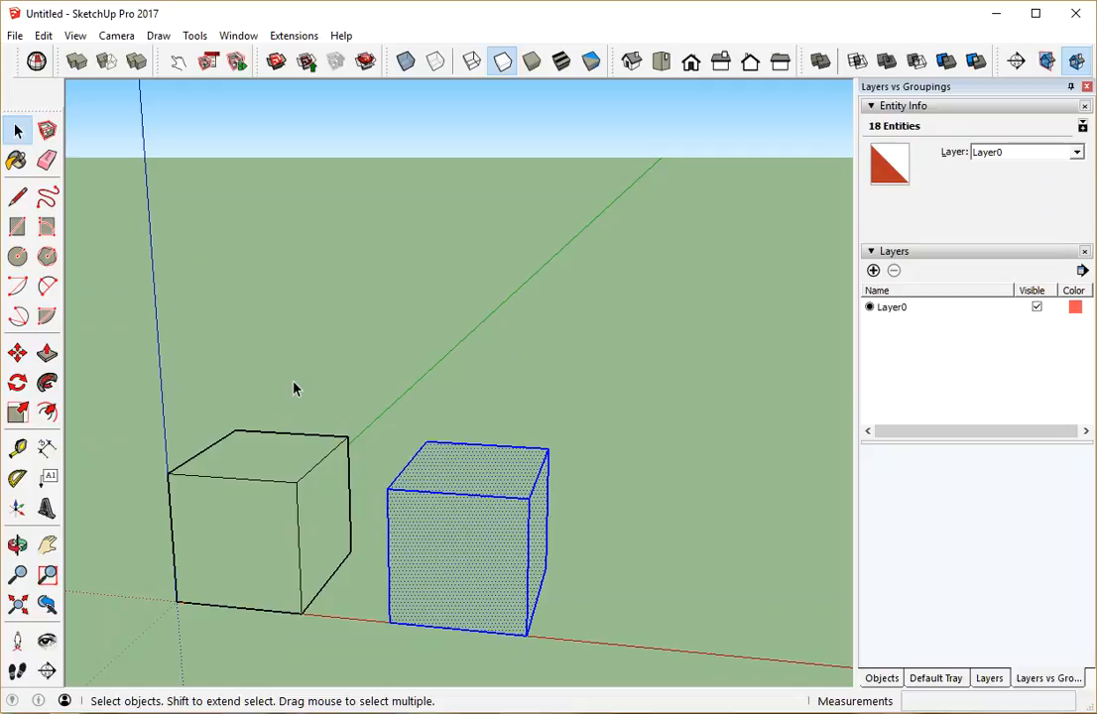
pyautogui.moveTo(320, 446)
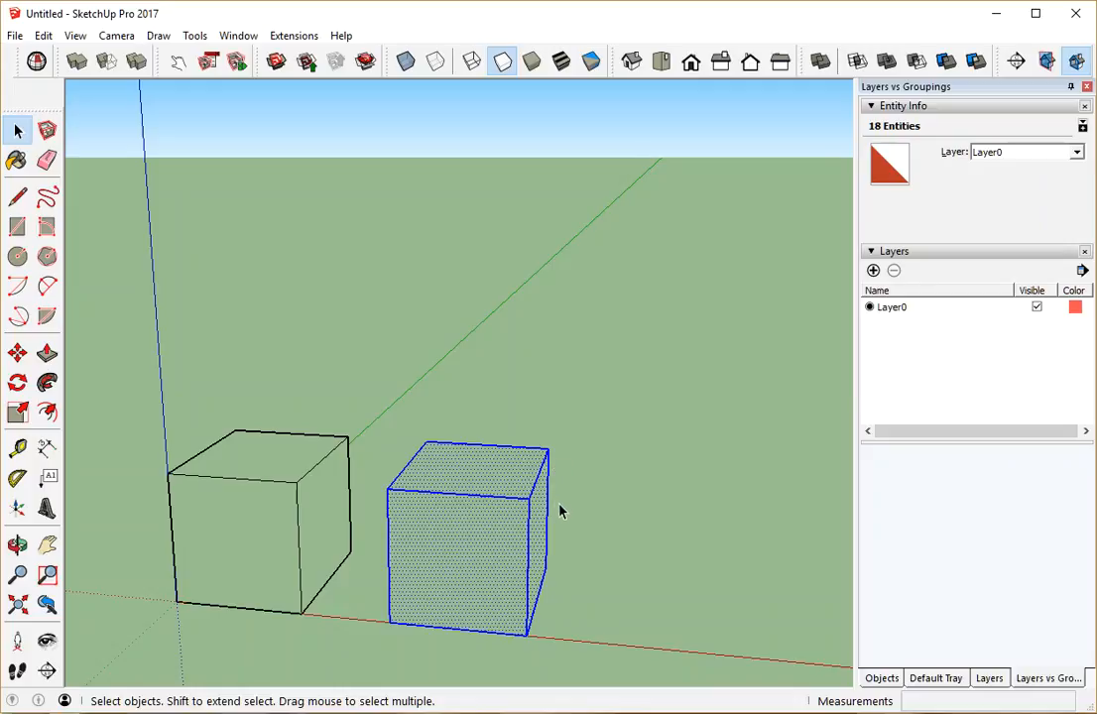
pyautogui.moveTo(486, 479)
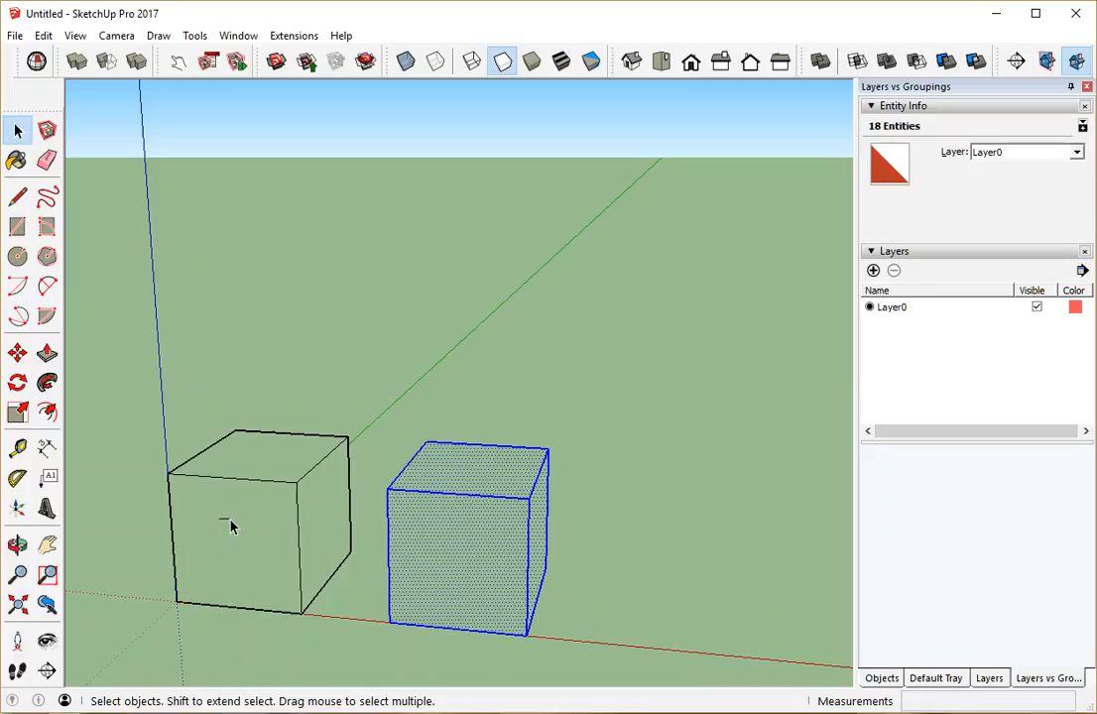
pyautogui.click(233, 526)
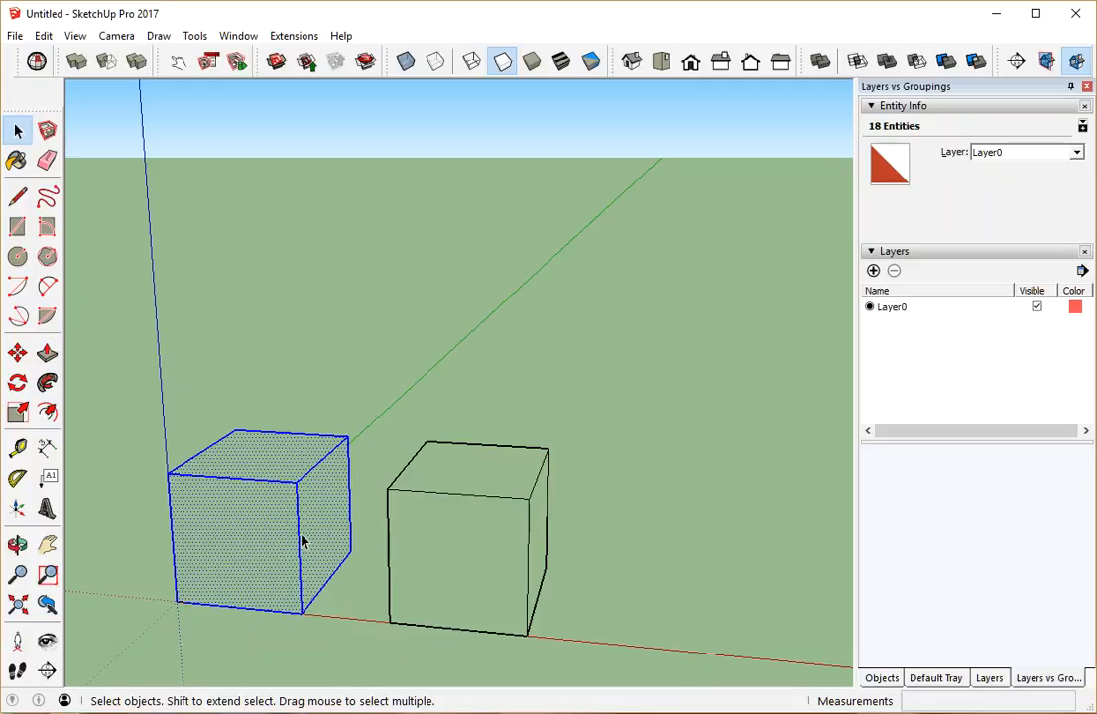
pyautogui.moveTo(330, 452)
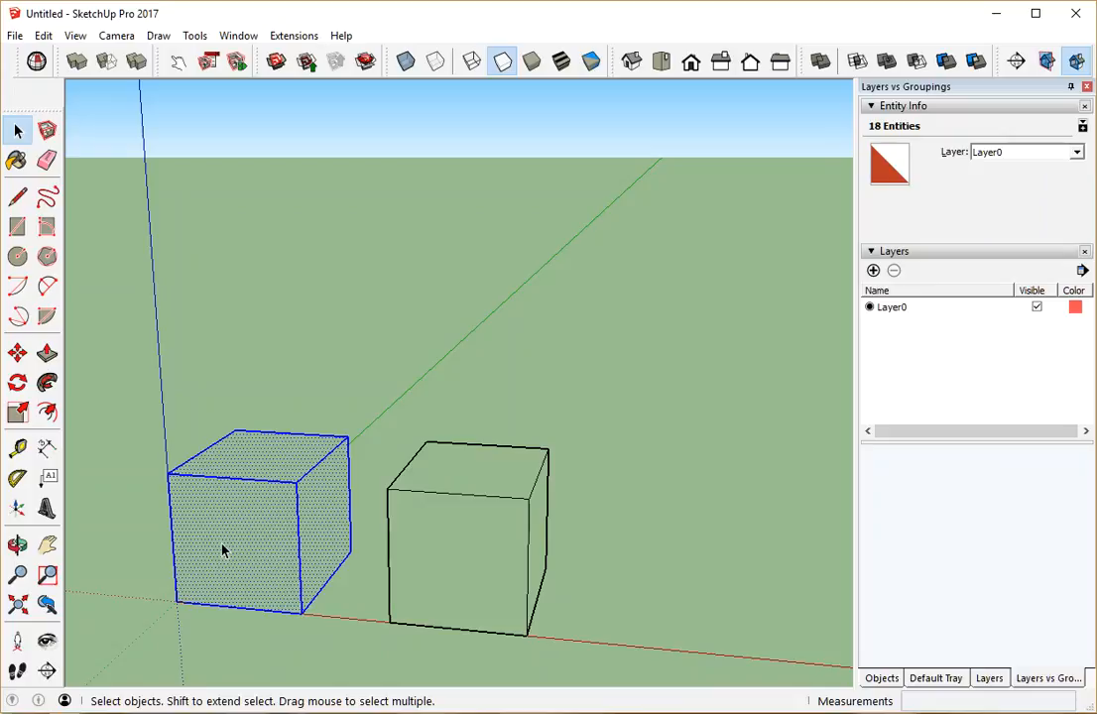
pyautogui.moveTo(238, 543)
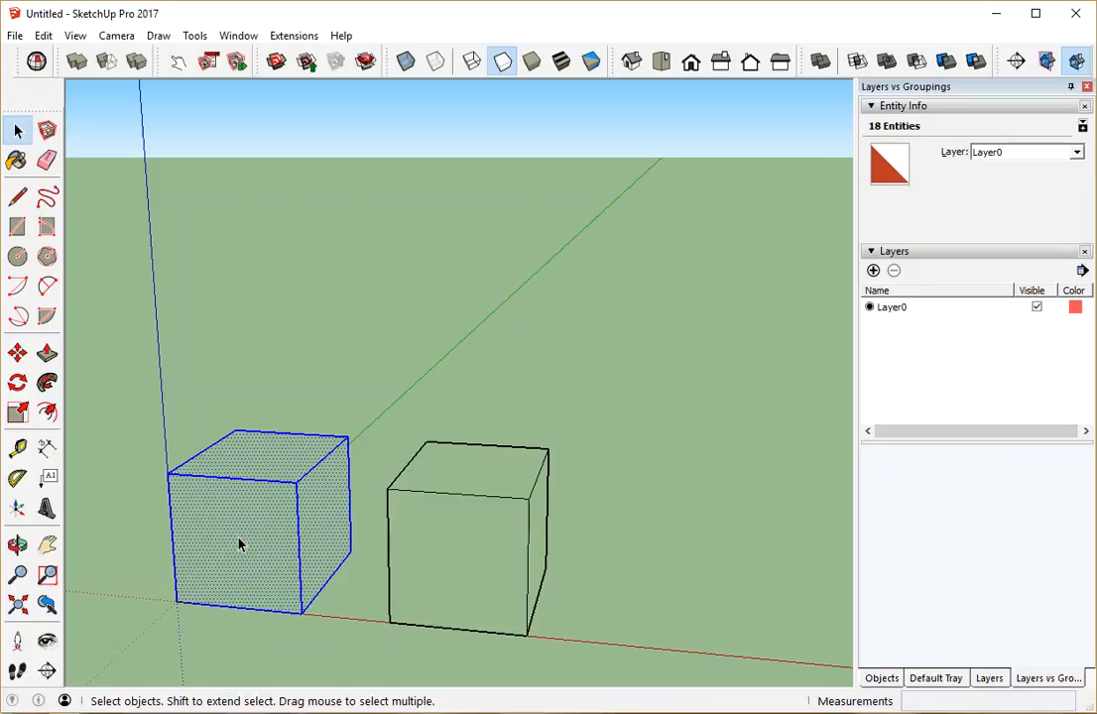
pyautogui.moveTo(248, 543)
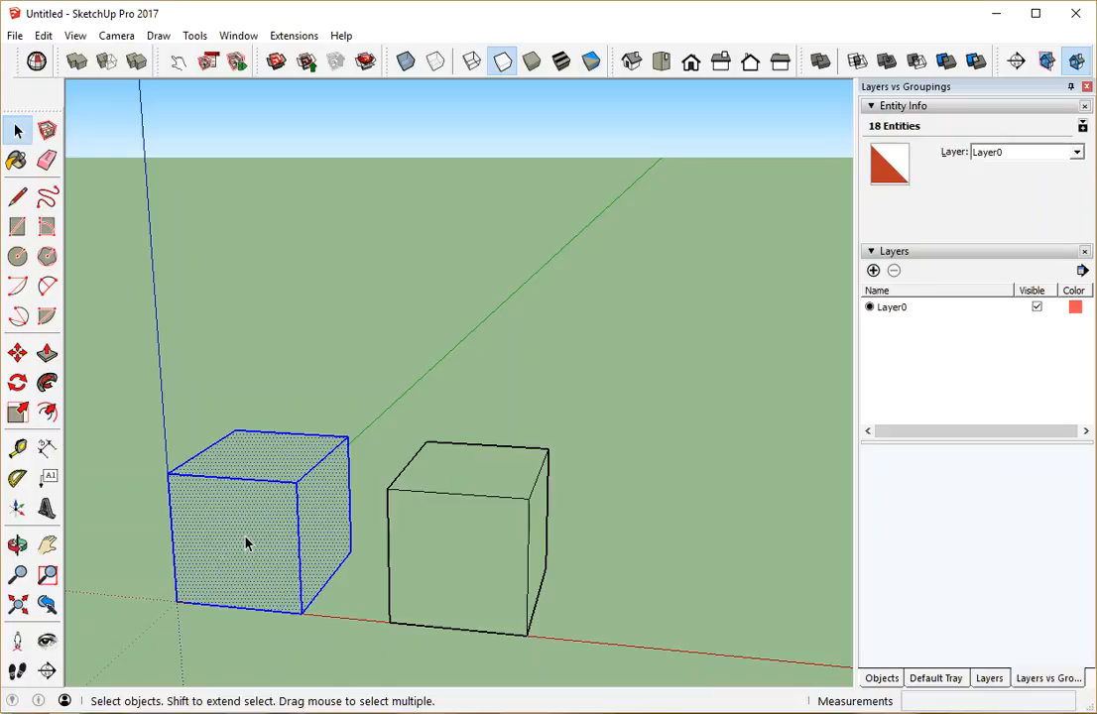
pyautogui.click(486, 535)
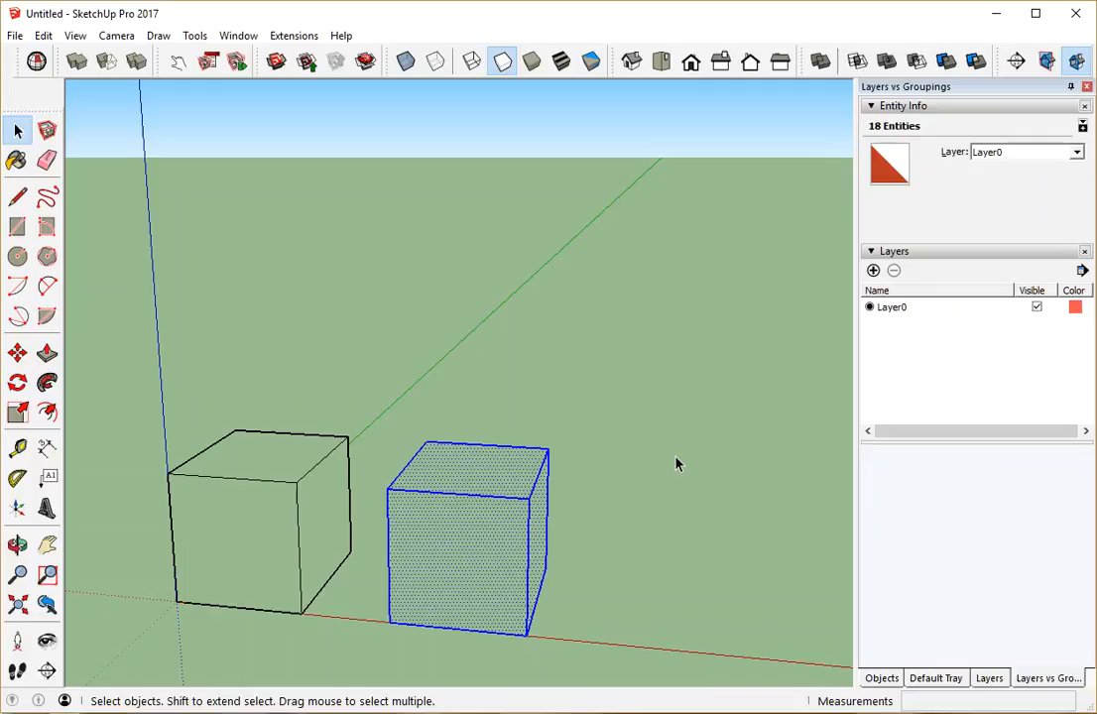
# - Move the copied box by its bottom corner onto the top corner of the original
pyautogui.click(677, 463)
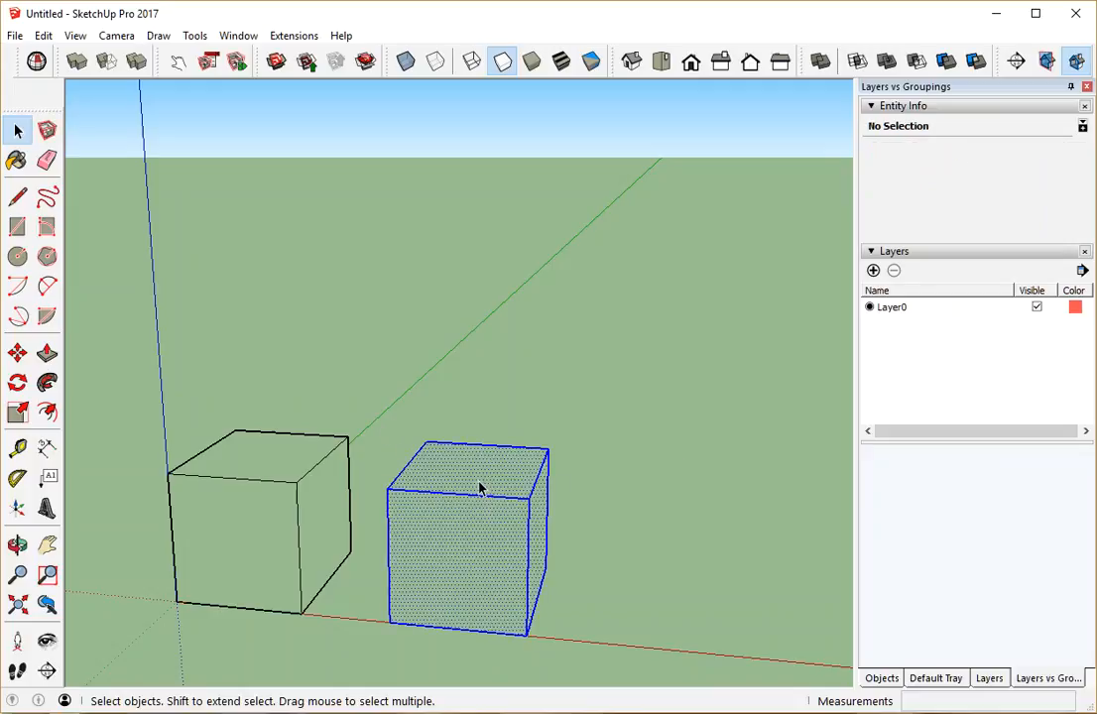
pyautogui.click(17, 352)
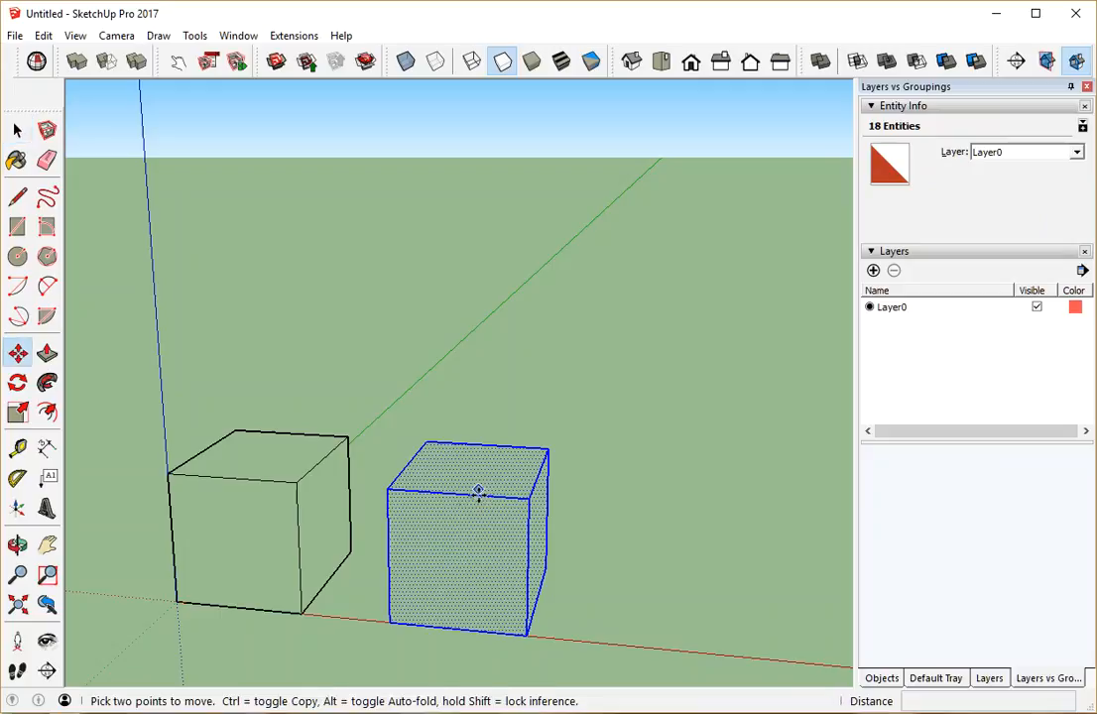
pyautogui.moveTo(390, 623)
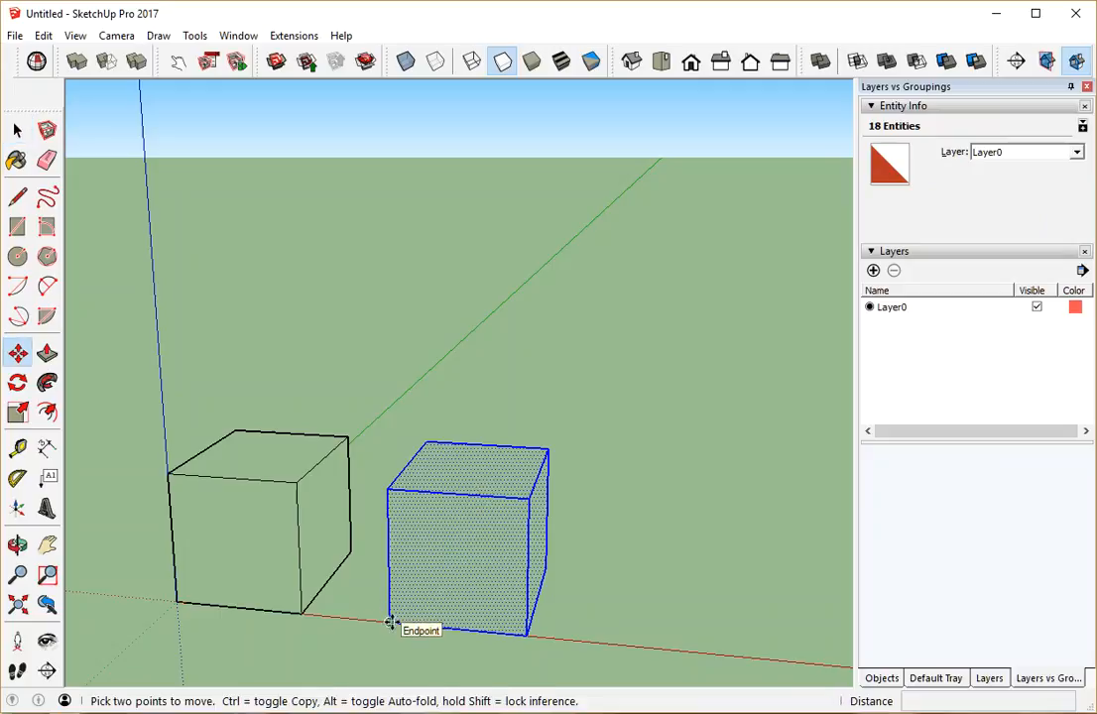
pyautogui.moveTo(392, 623); pyautogui.dragTo(294, 483)
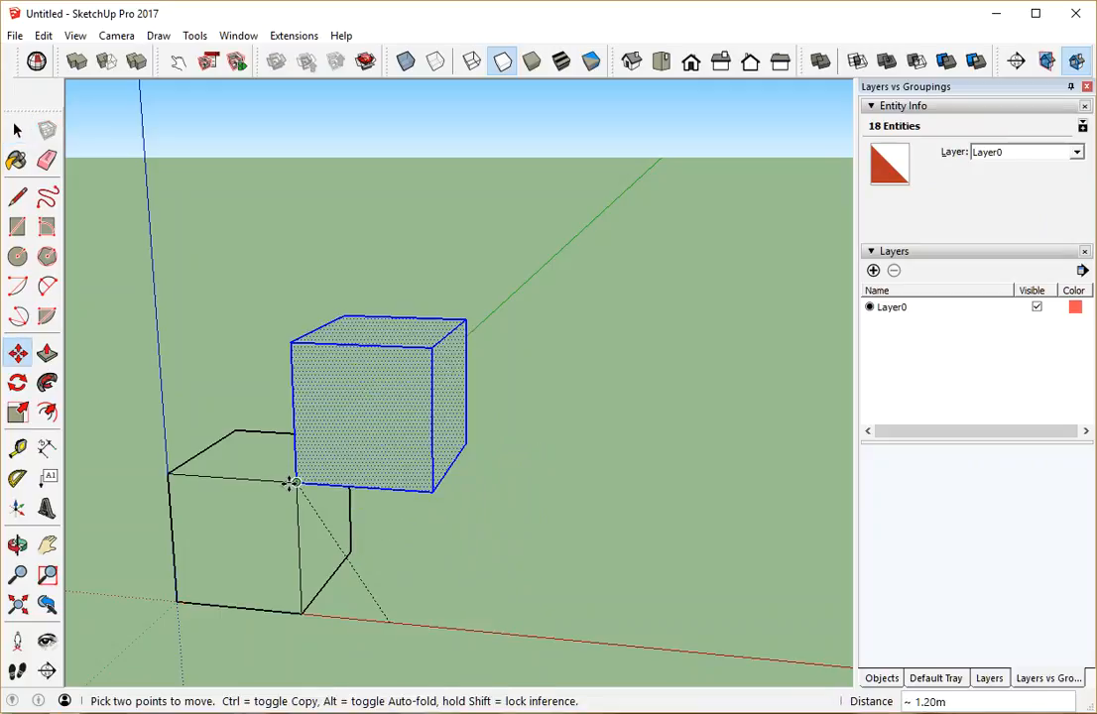
pyautogui.moveTo(293, 483); pyautogui.dragTo(174, 474)
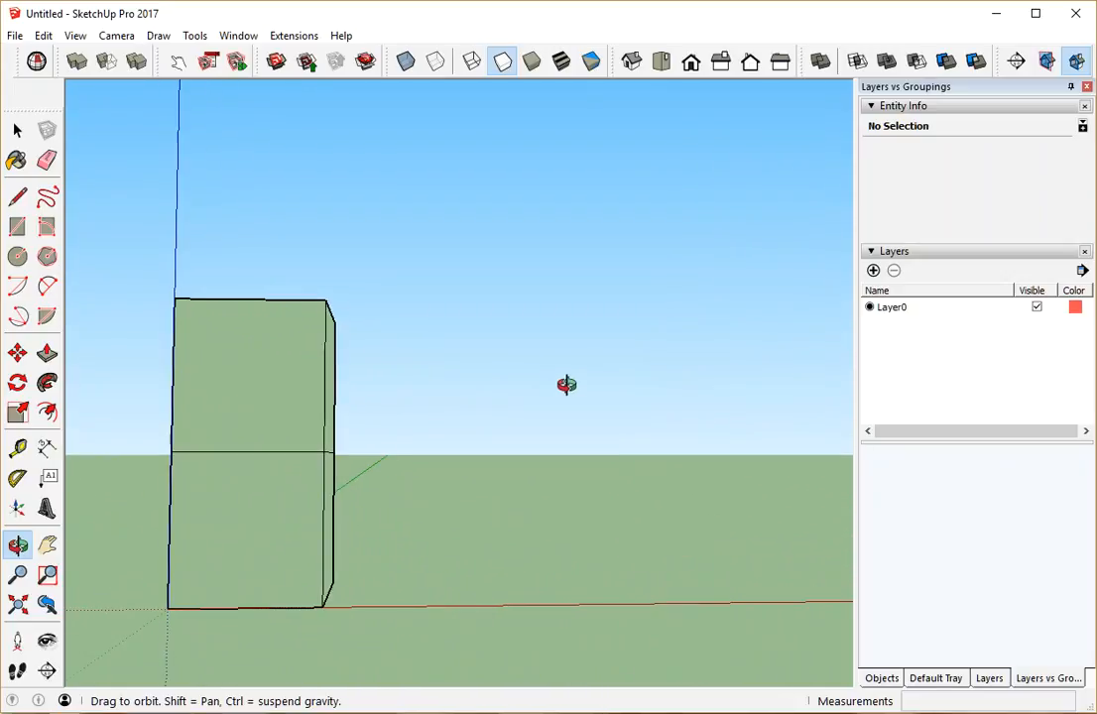
pyautogui.moveTo(565, 385); pyautogui.dragTo(664, 468)
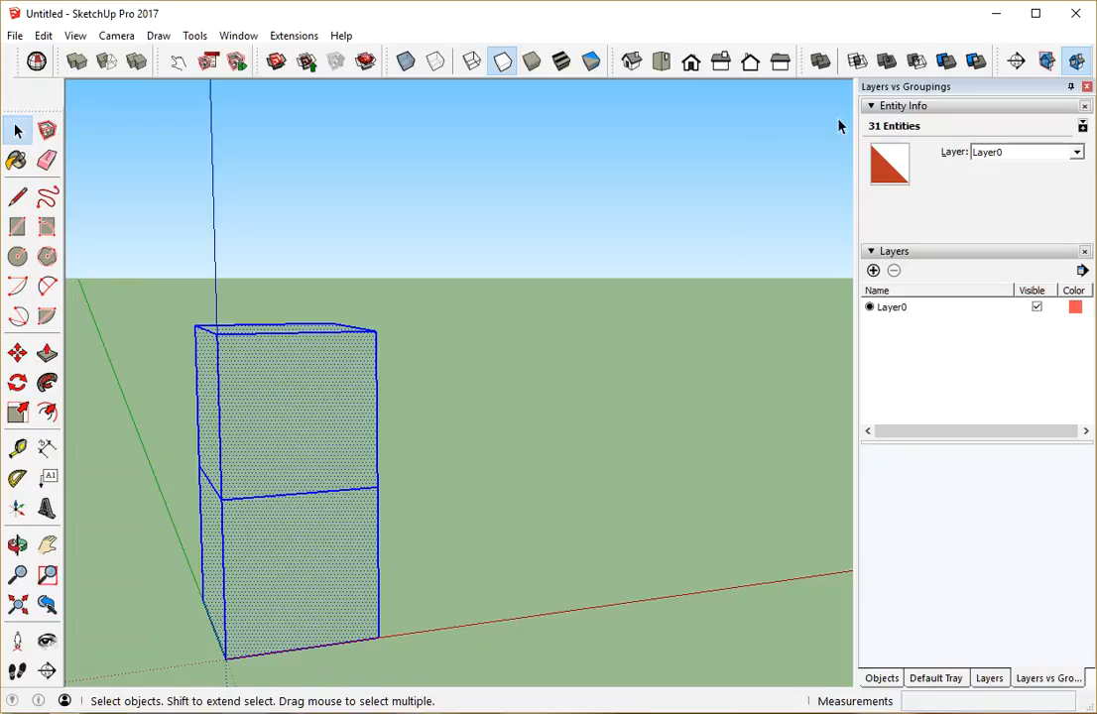
pyautogui.moveTo(575, 199)
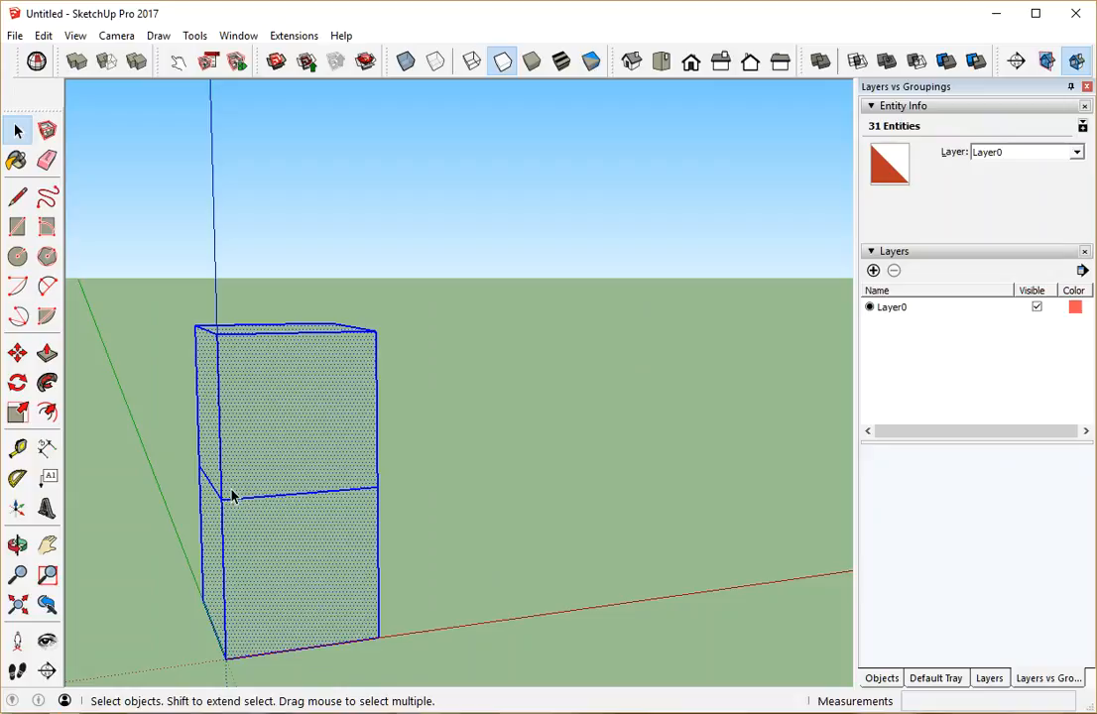
pyautogui.moveTo(224, 507)
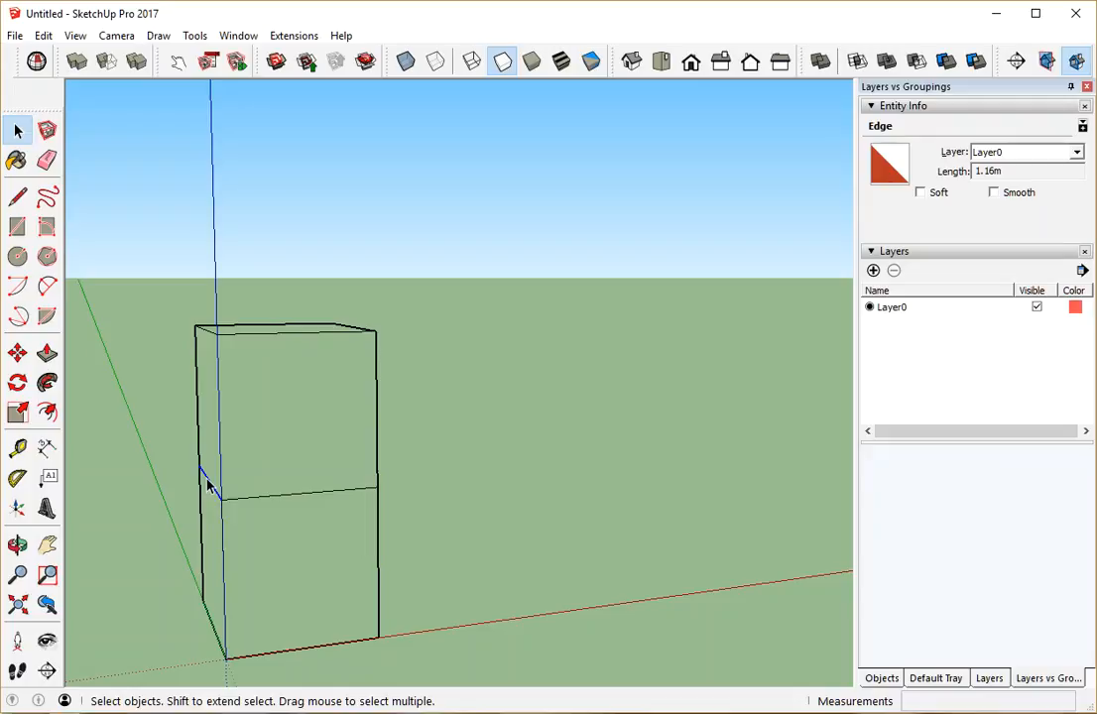
pyautogui.moveTo(218, 401)
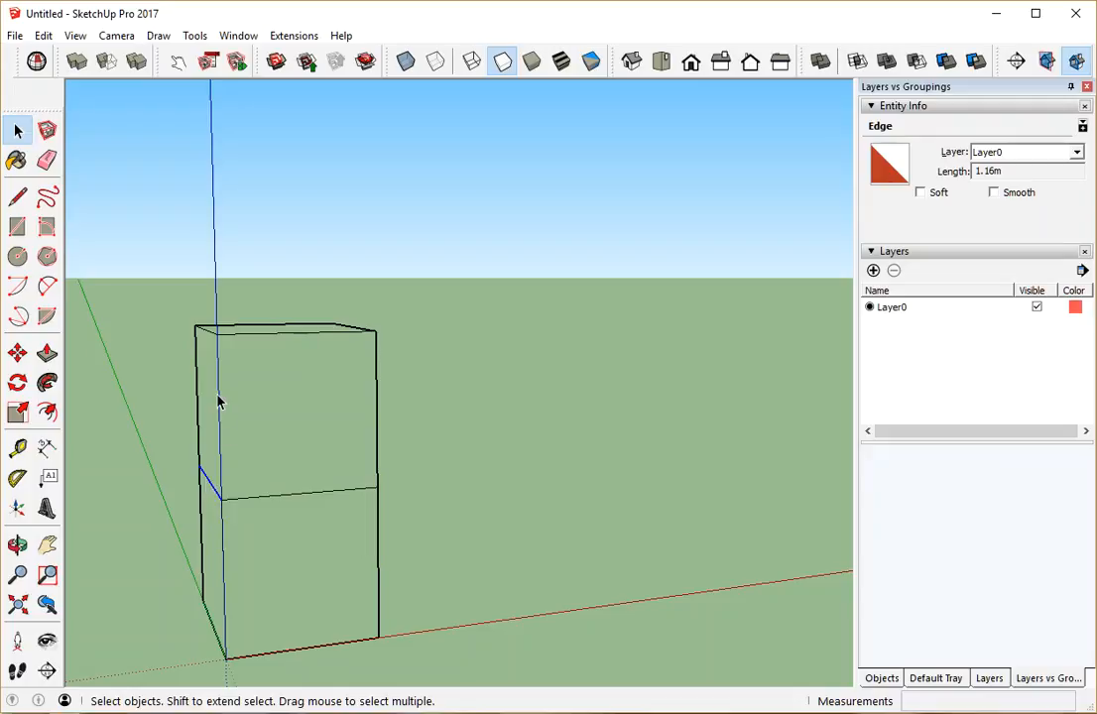
pyautogui.moveTo(218, 546)
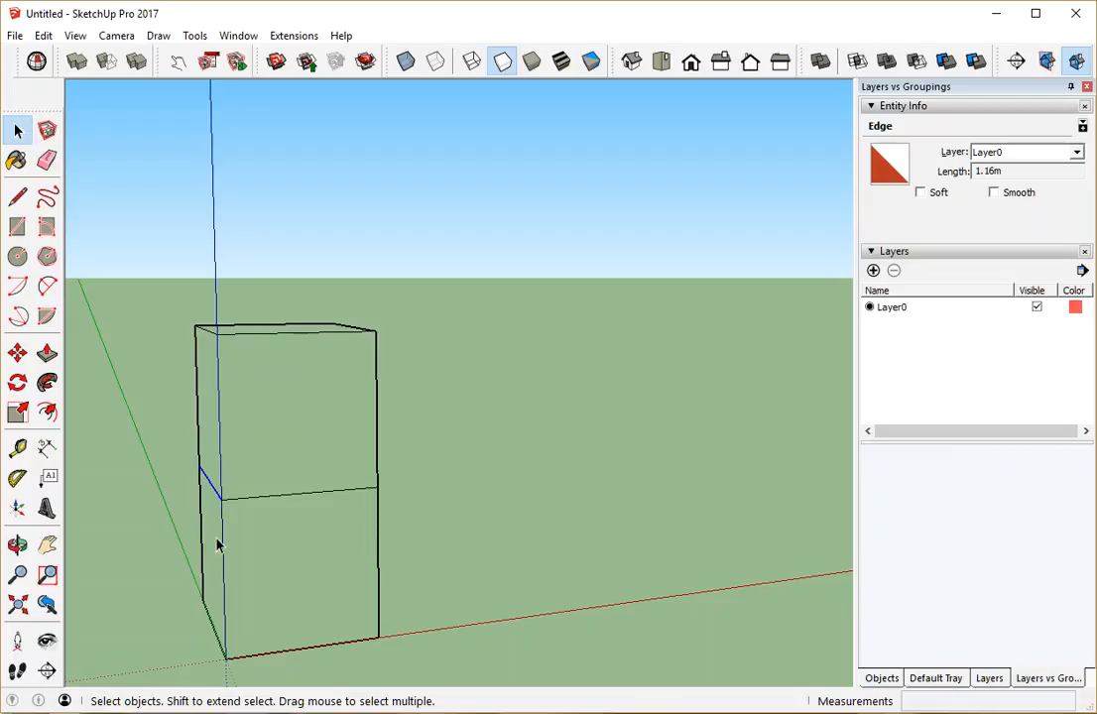
pyautogui.moveTo(211, 493)
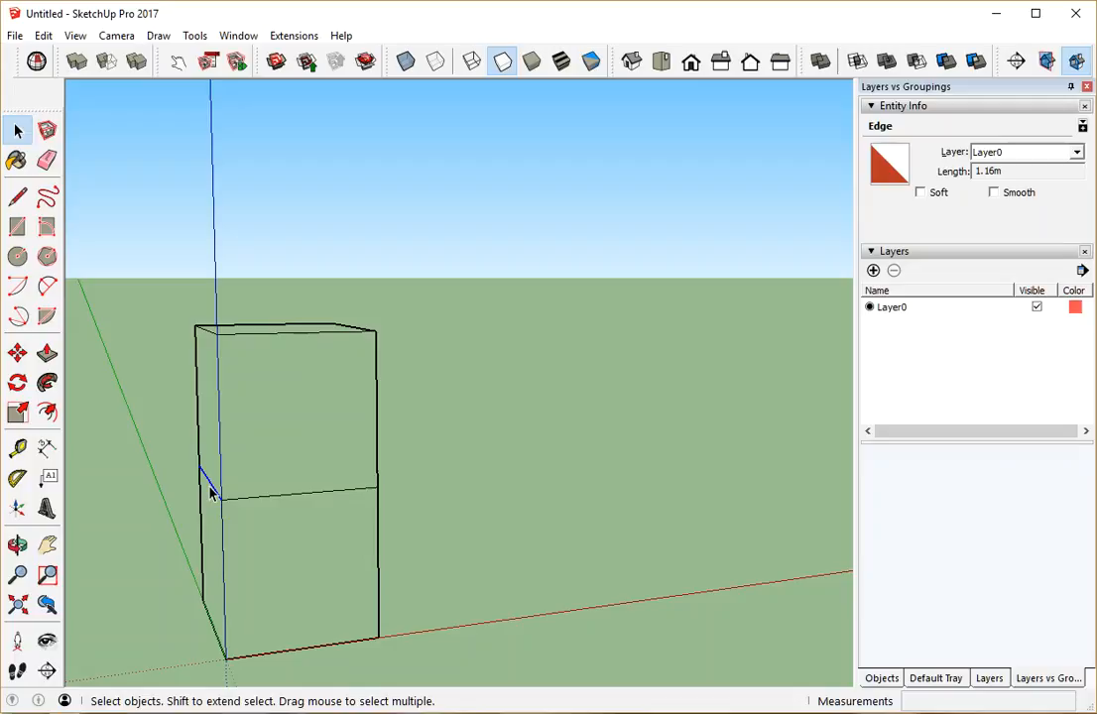
pyautogui.moveTo(291, 506)
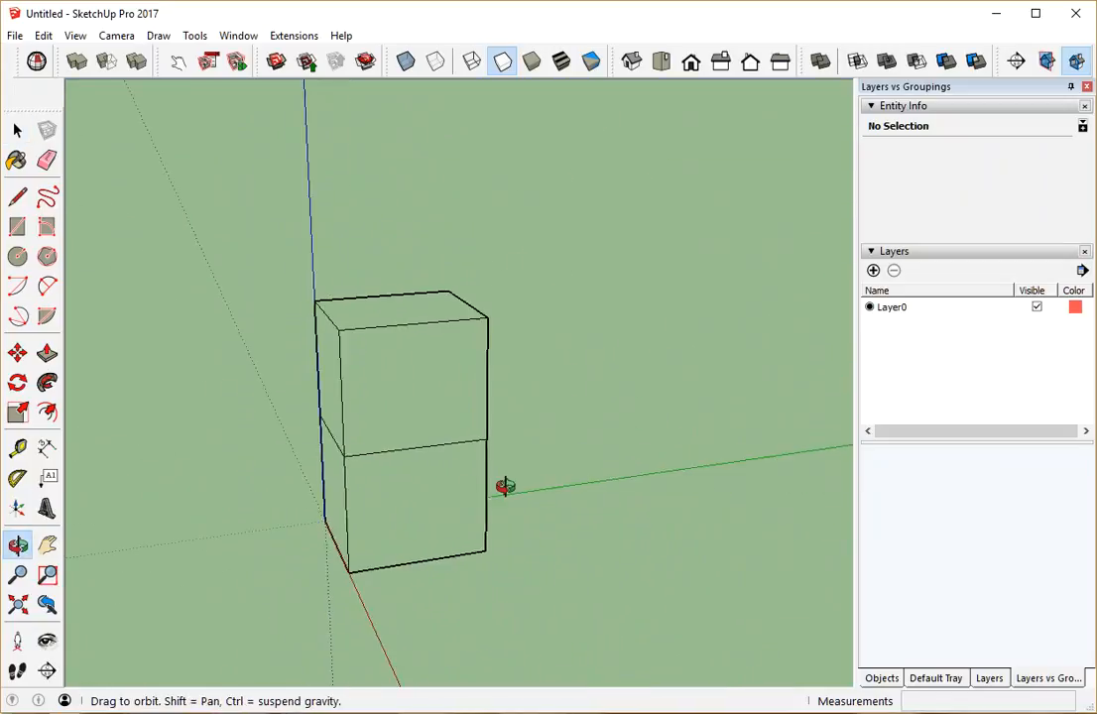
pyautogui.moveTo(505, 486); pyautogui.dragTo(423, 478)
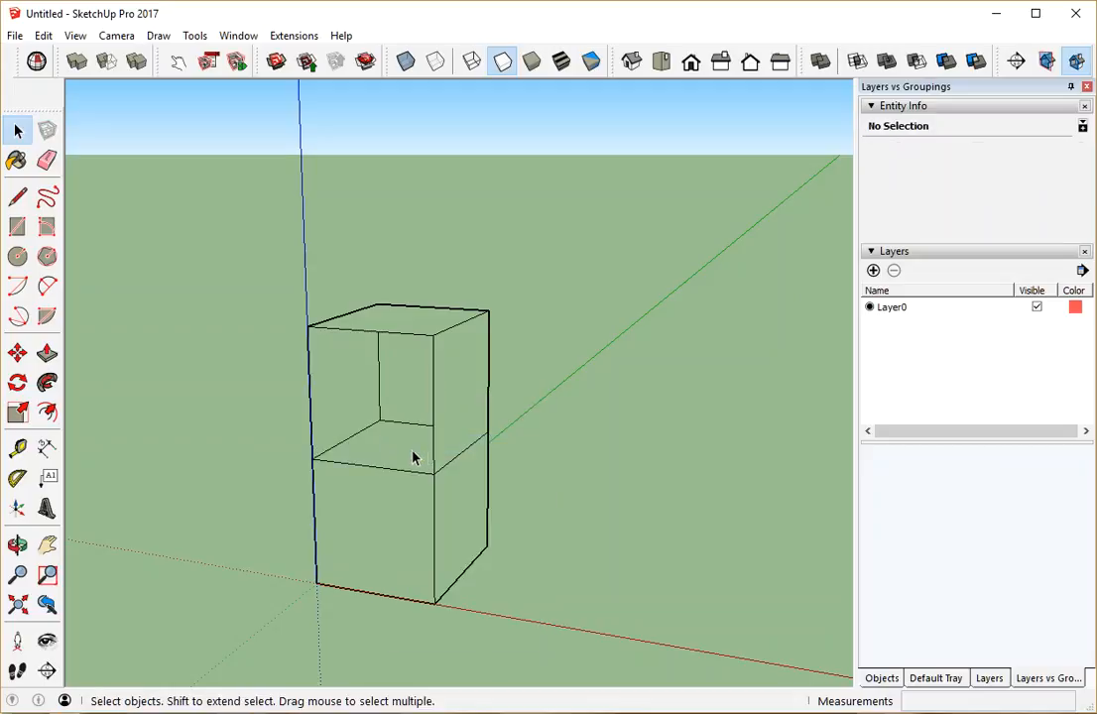
pyautogui.click(401, 448)
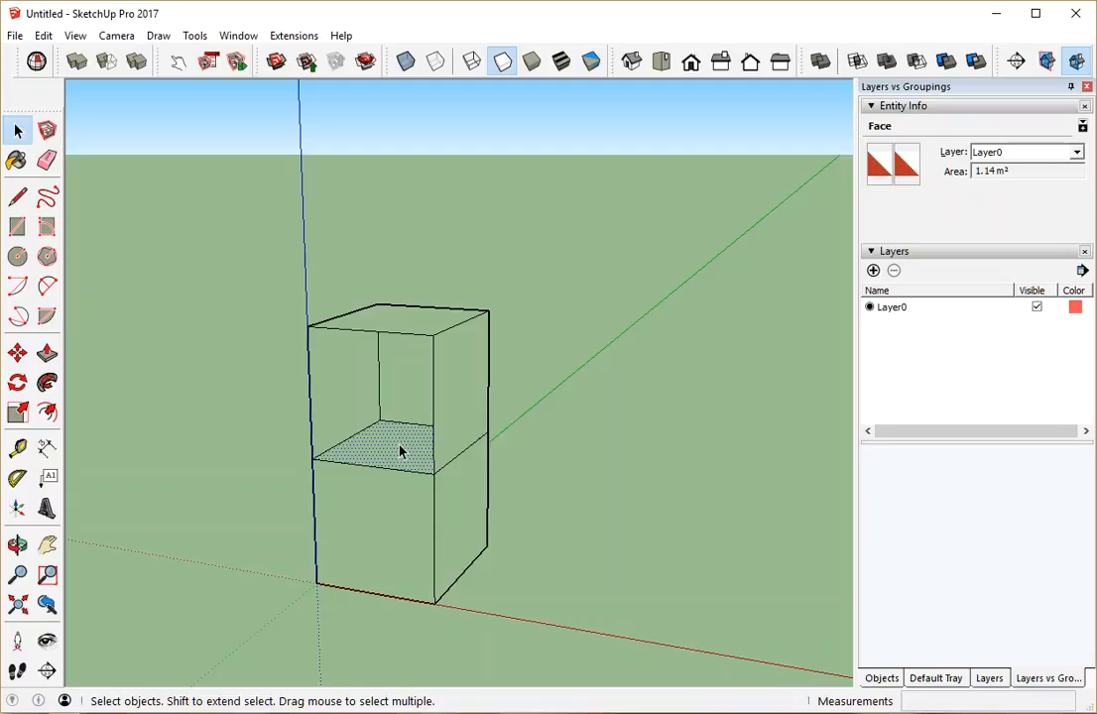
pyautogui.moveTo(343, 444)
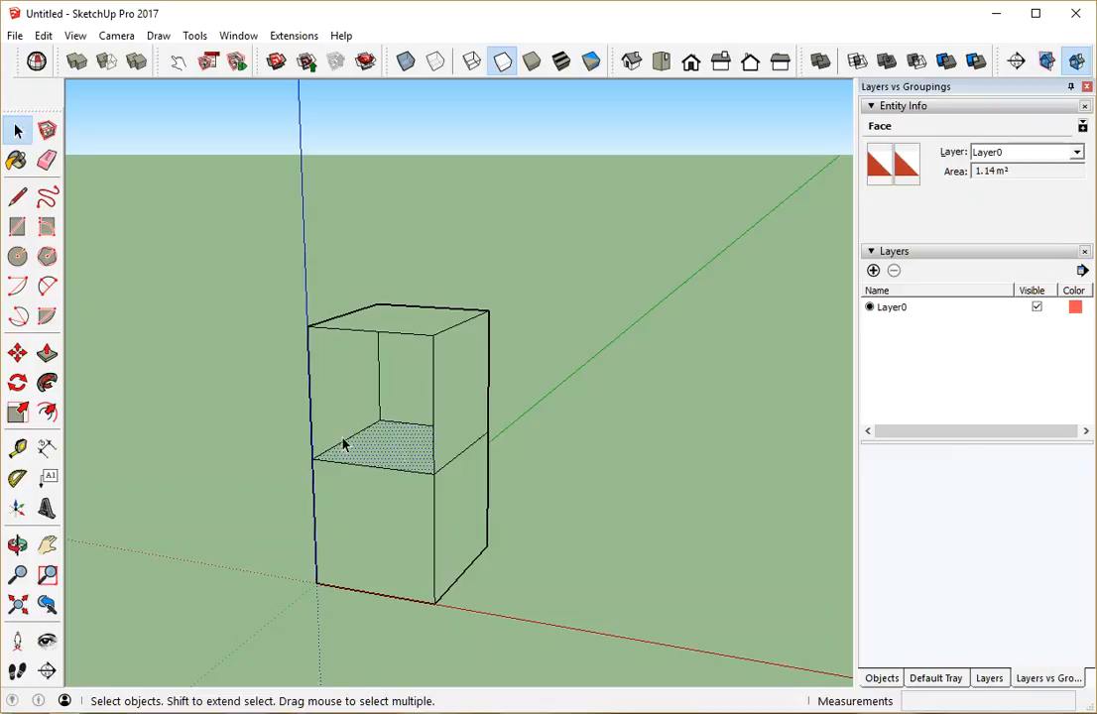
pyautogui.moveTo(389, 415)
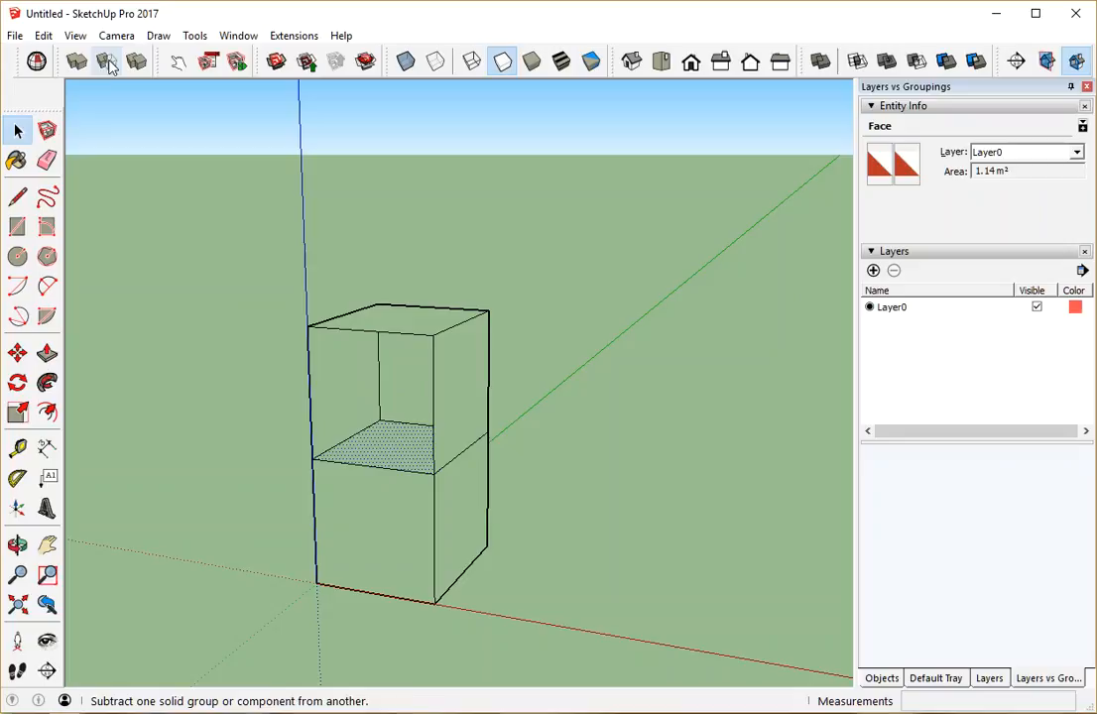
pyautogui.click(43, 34)
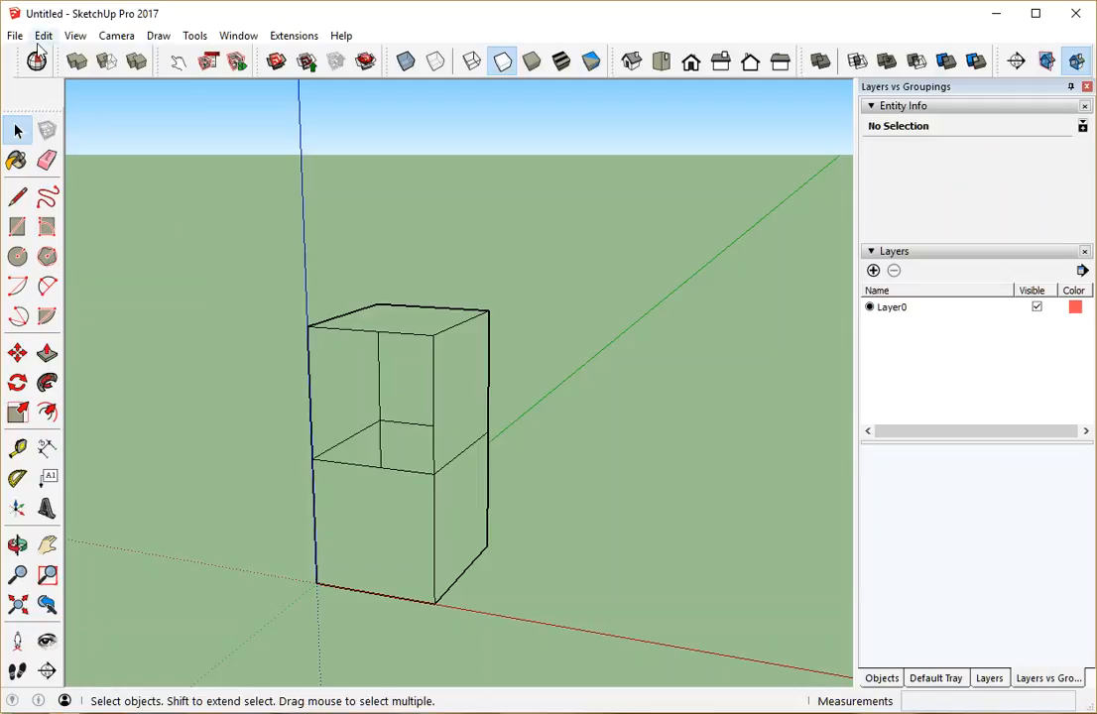
# - Unhide all hidden geometry using Edit > Unhide > All
pyautogui.click(43, 35)
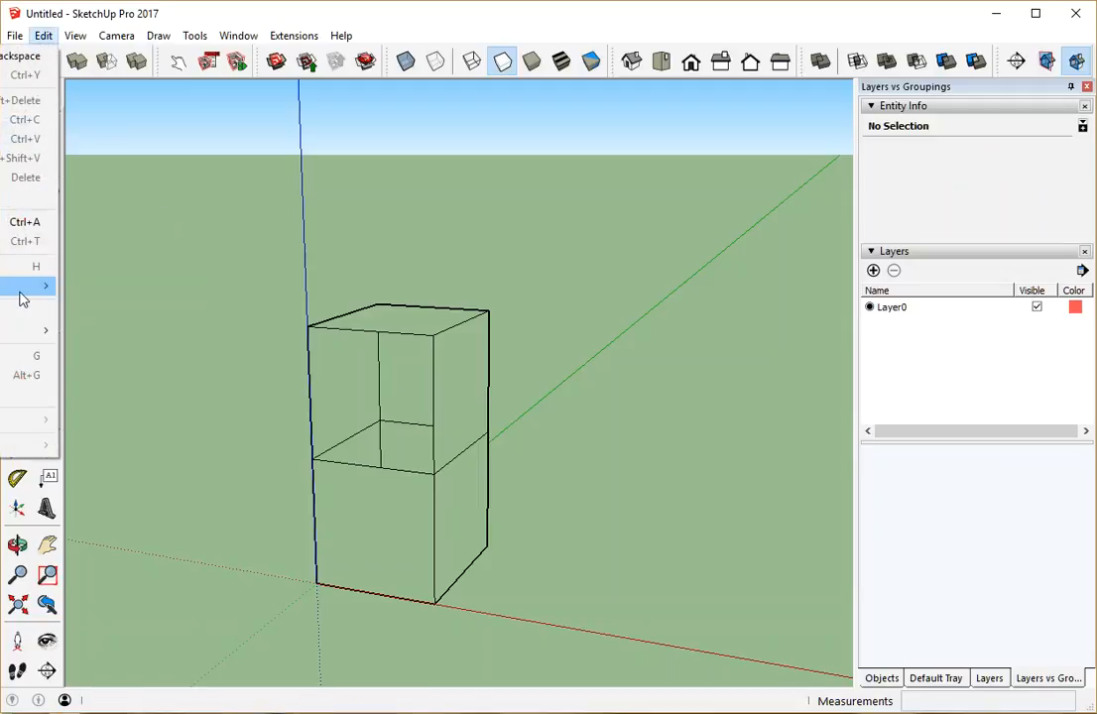
pyautogui.click(36, 285)
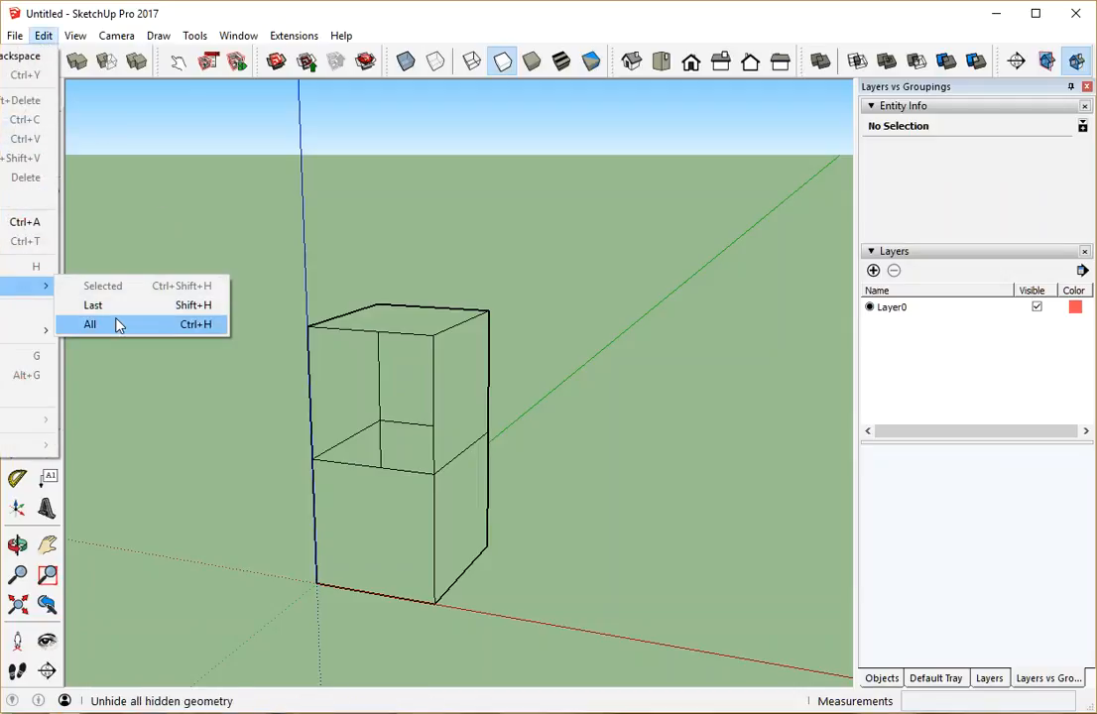
pyautogui.click(91, 324)
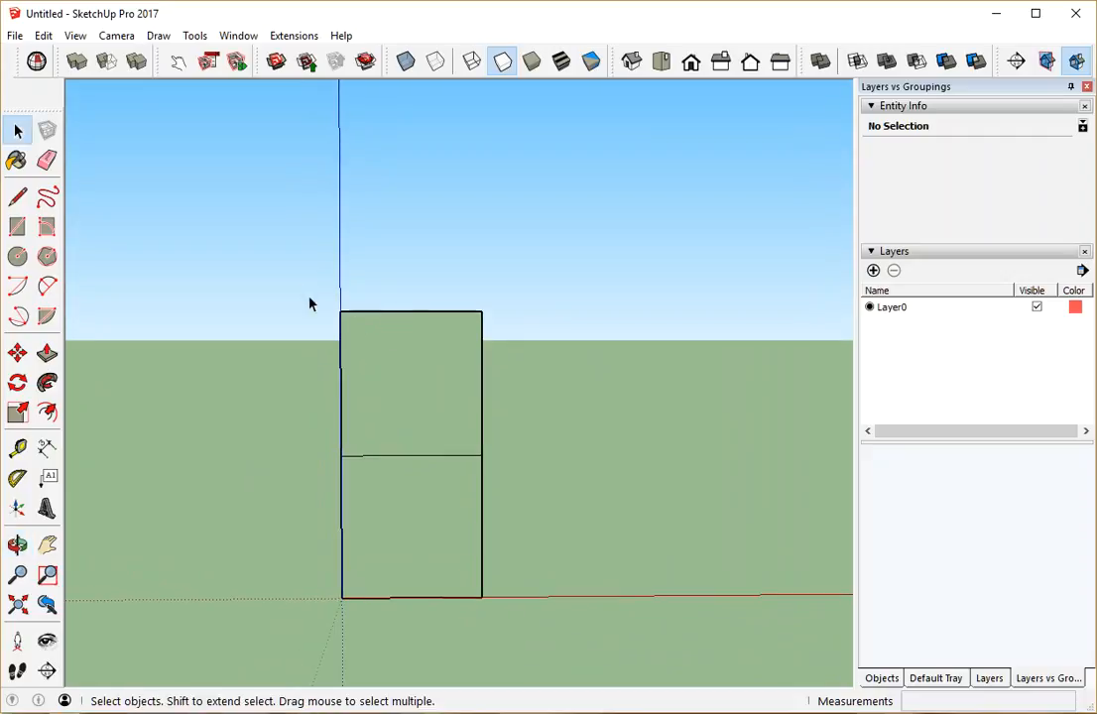
pyautogui.click(410, 382)
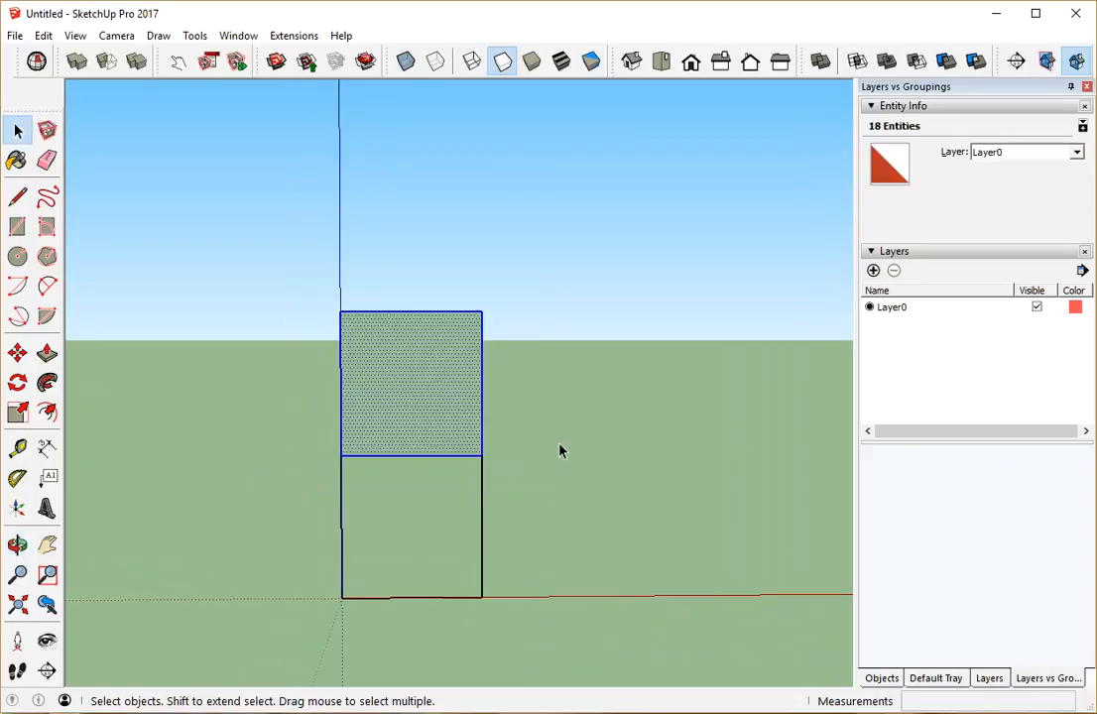
pyautogui.moveTo(581, 408)
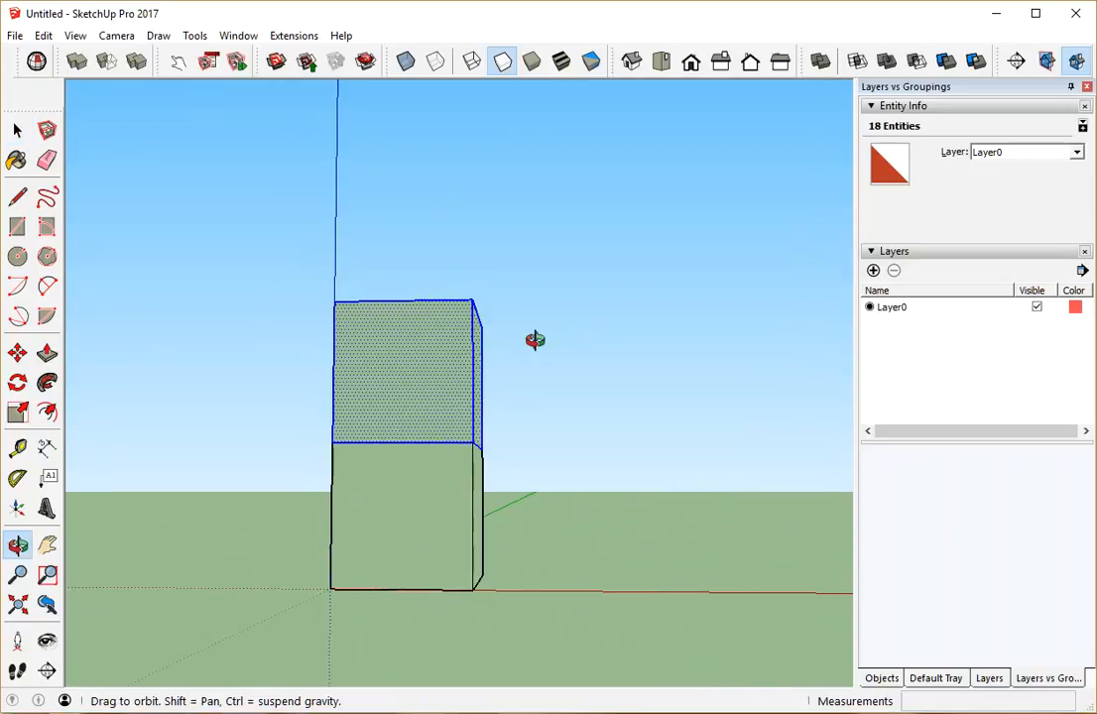
pyautogui.rightClick(421, 470)
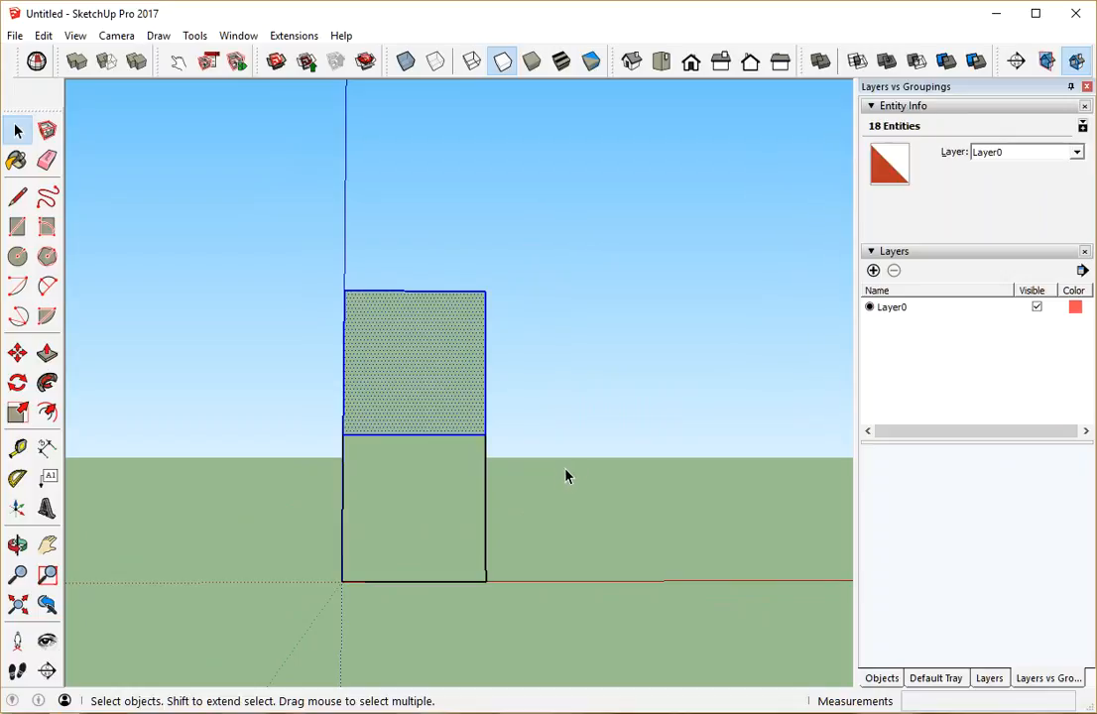
pyautogui.click(17, 351)
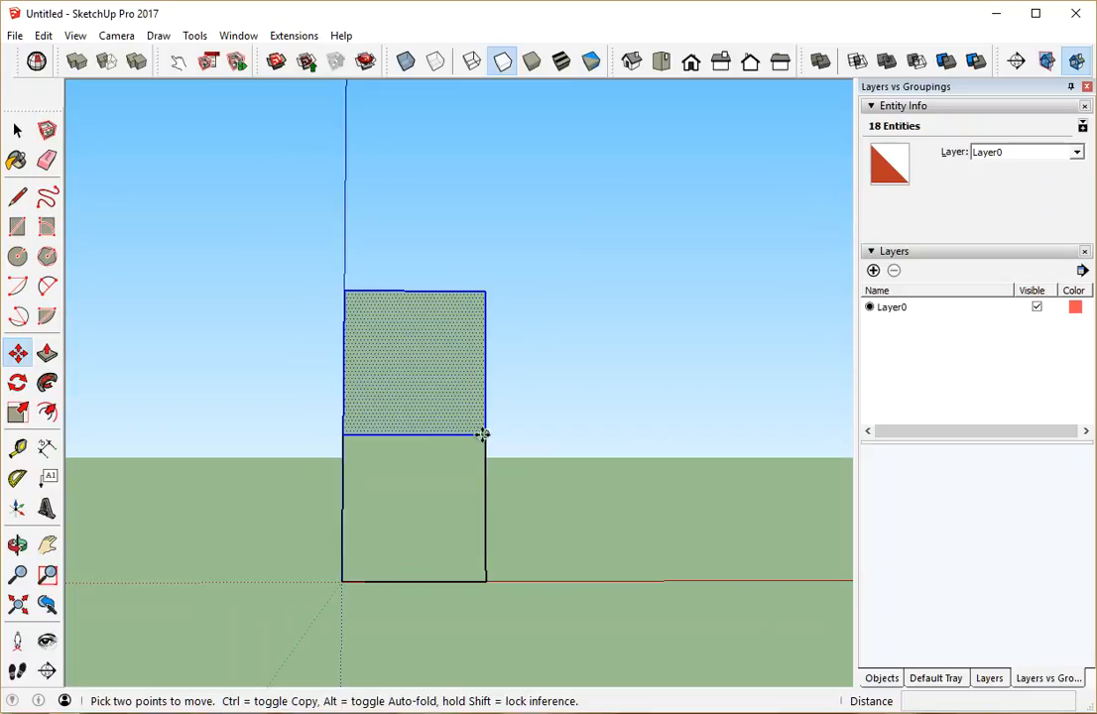
pyautogui.moveTo(480, 434); pyautogui.dragTo(624, 468)
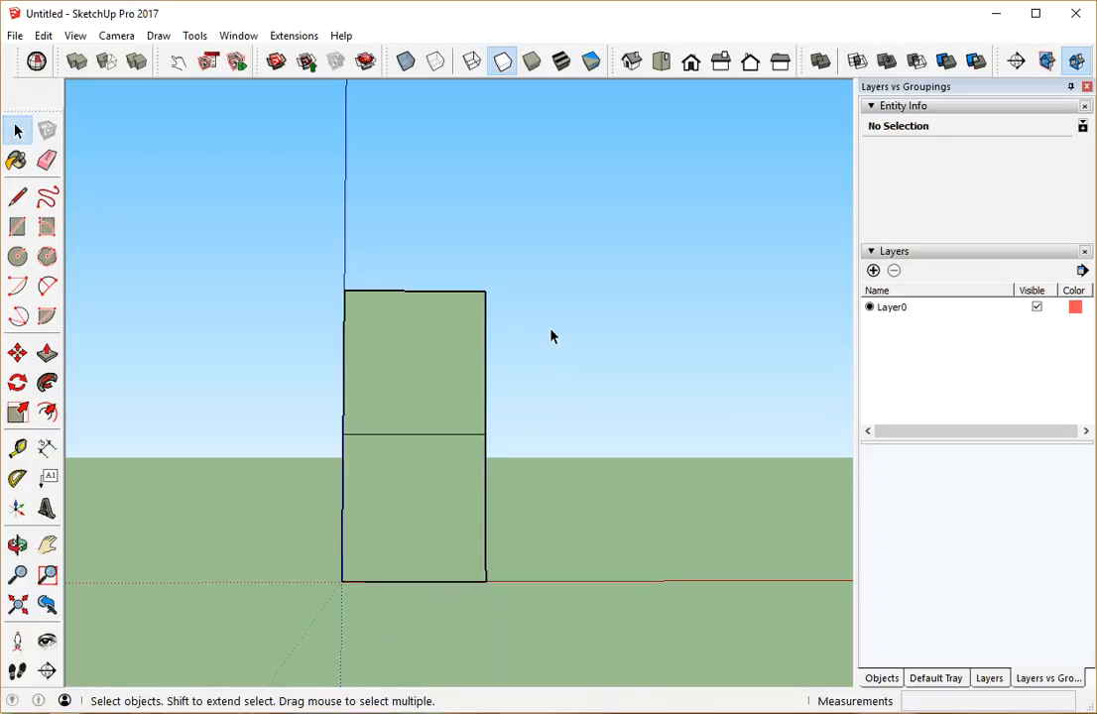
pyautogui.moveTo(333, 281)
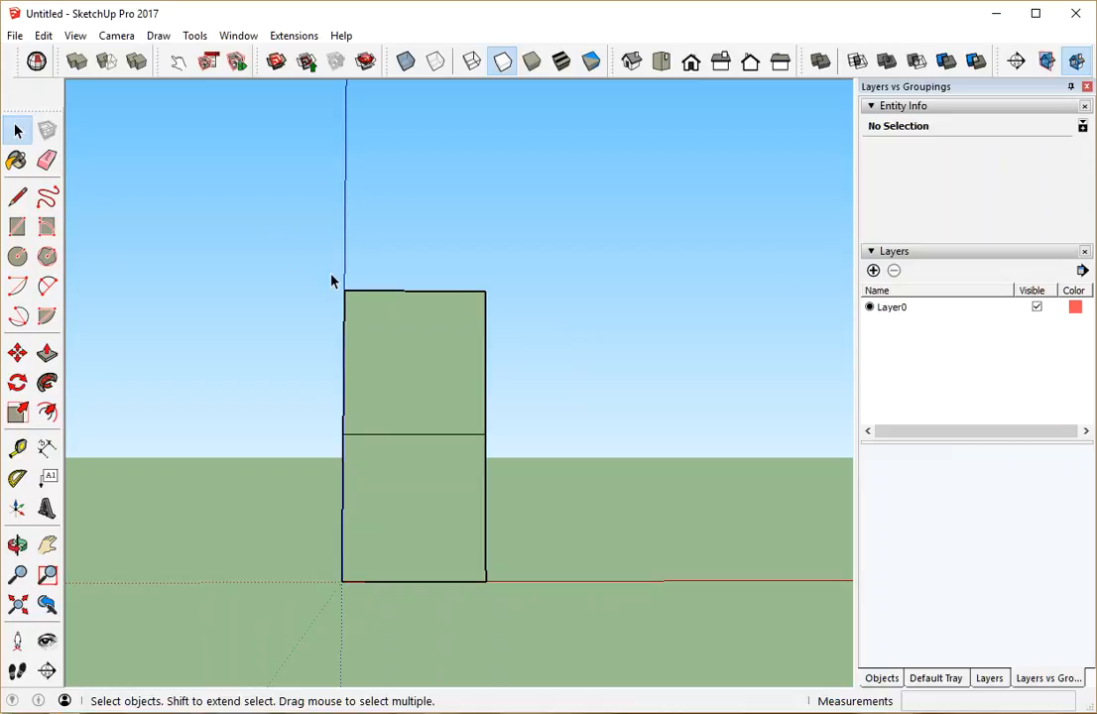
# - Window-select and delete the two-part column, ready to draw a new rectangle
pyautogui.moveTo(332, 281); pyautogui.dragTo(552, 438)
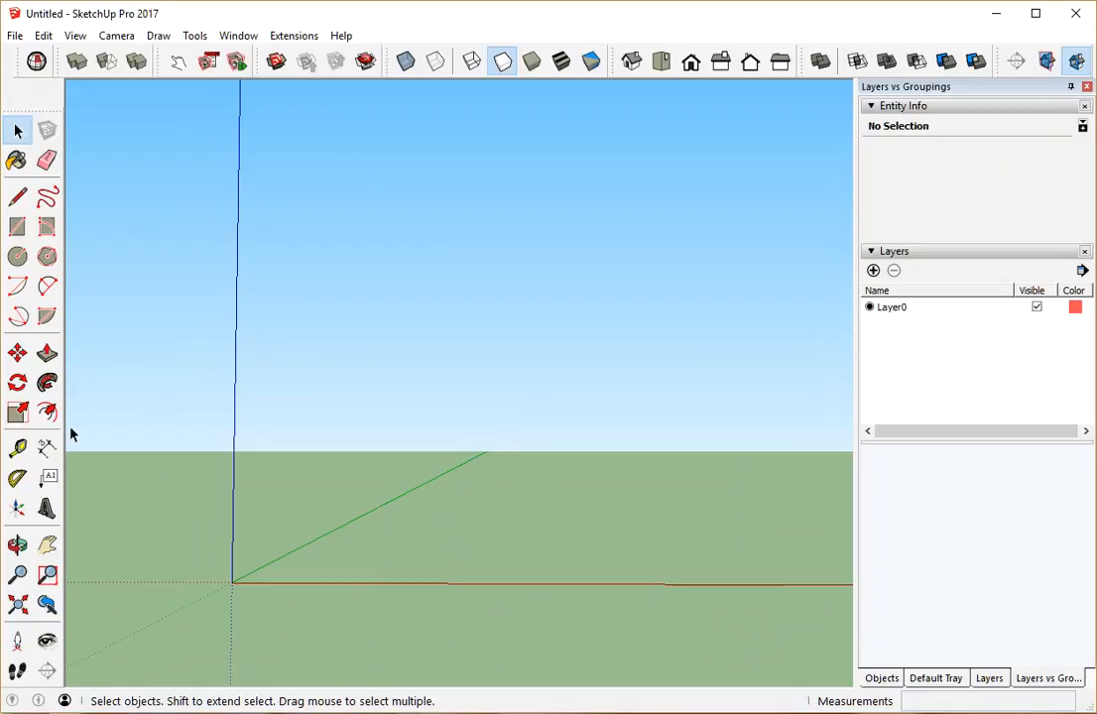
pyautogui.click(17, 226)
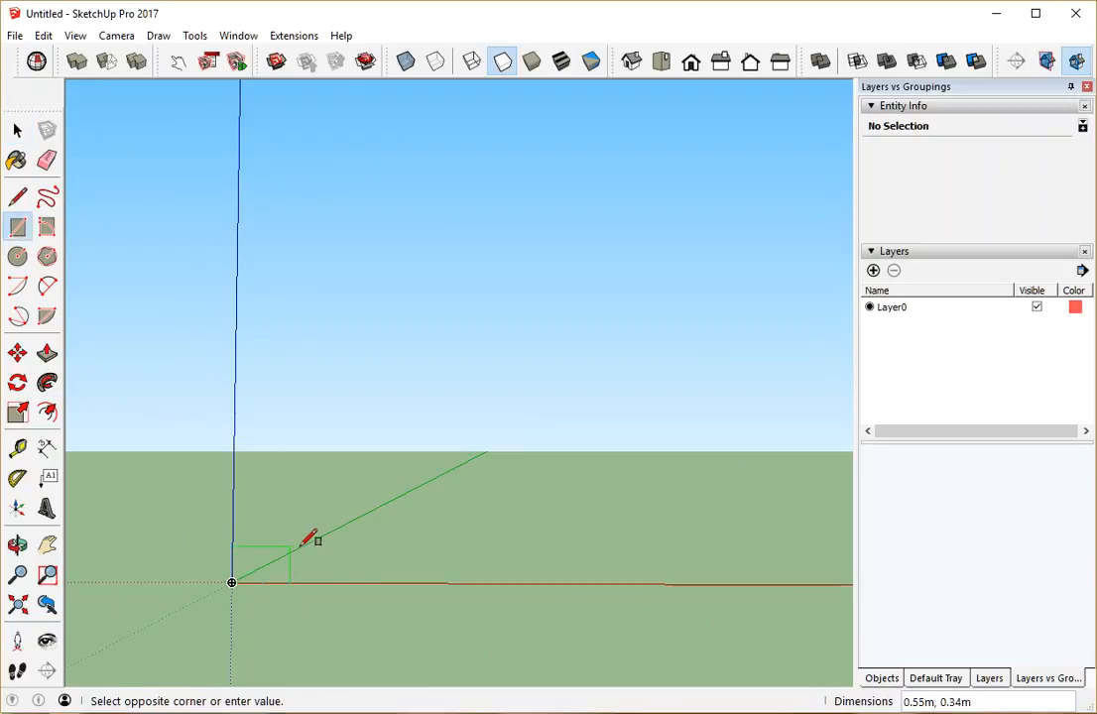
pyautogui.moveTo(357, 531)
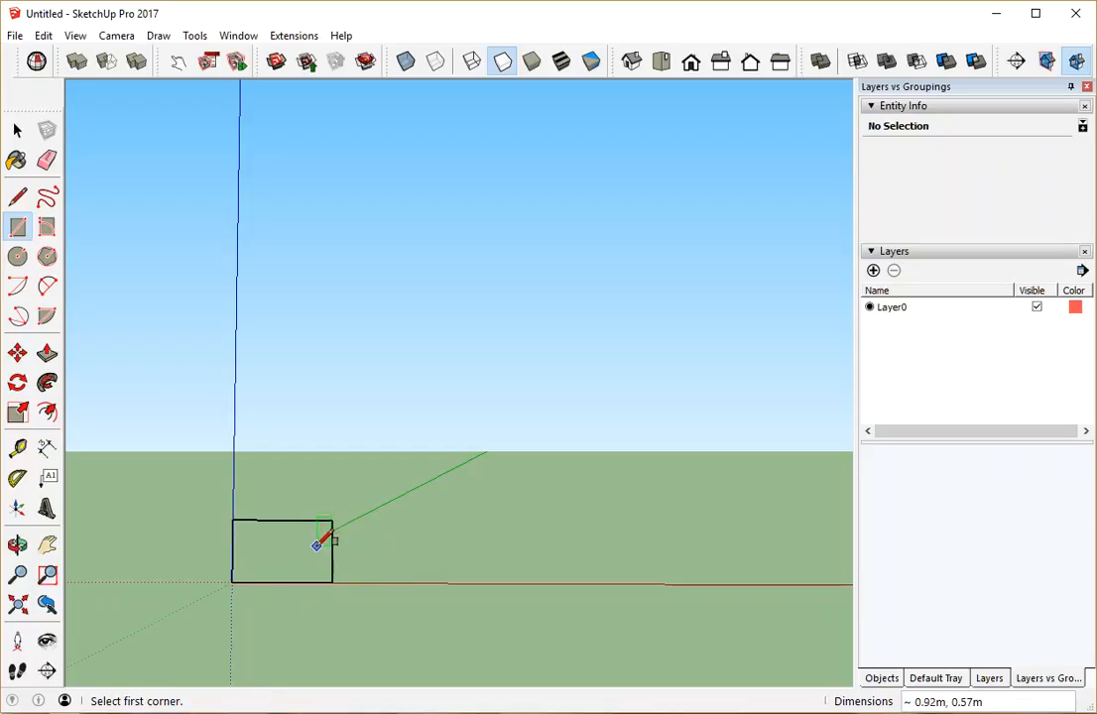
# - Push/Pull the new rectangle at the origin upward into a box
pyautogui.click(48, 352)
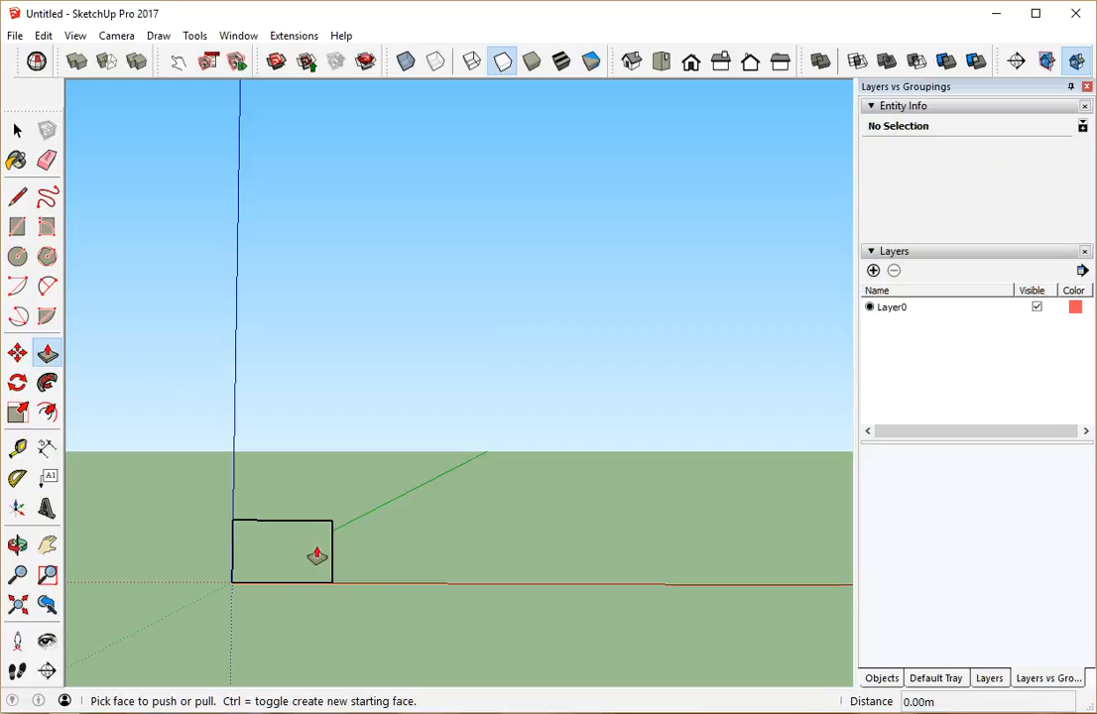
pyautogui.moveTo(315, 553); pyautogui.dragTo(348, 539)
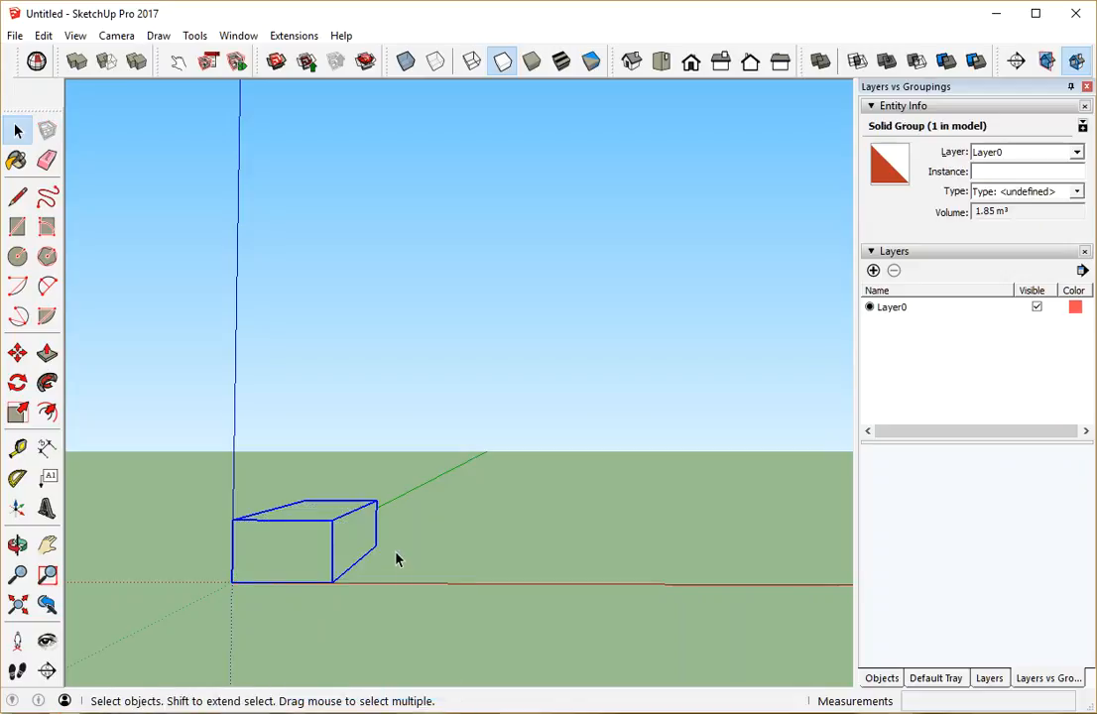
pyautogui.moveTo(477, 476)
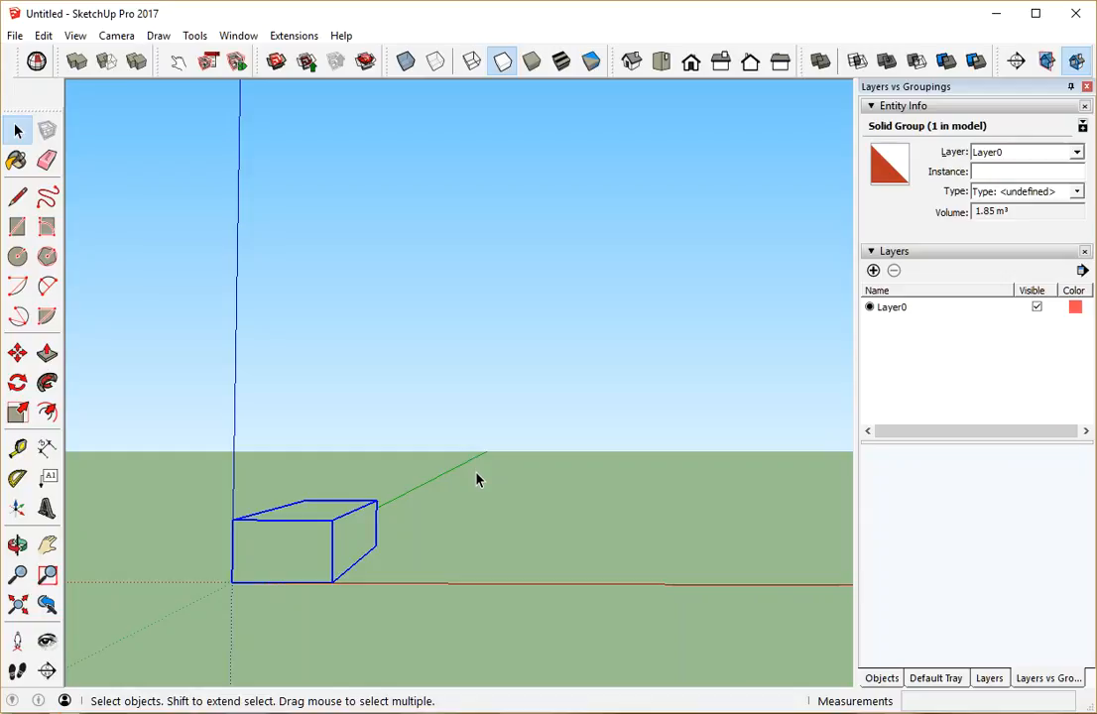
pyautogui.moveTo(456, 490)
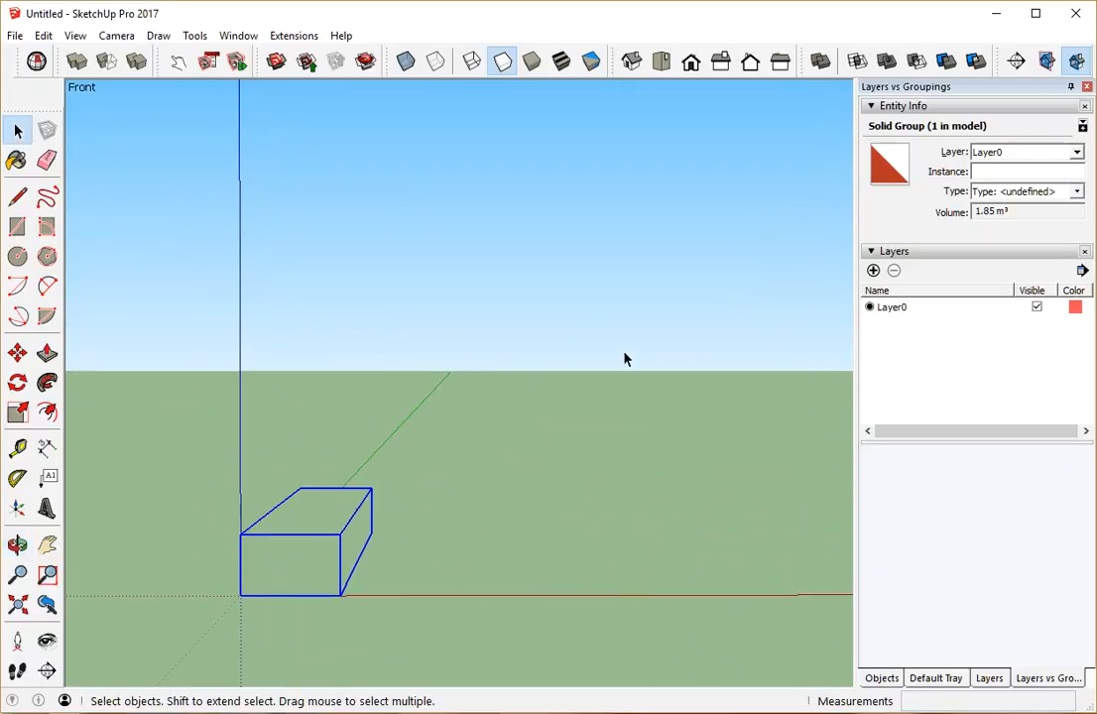
pyautogui.moveTo(955, 137)
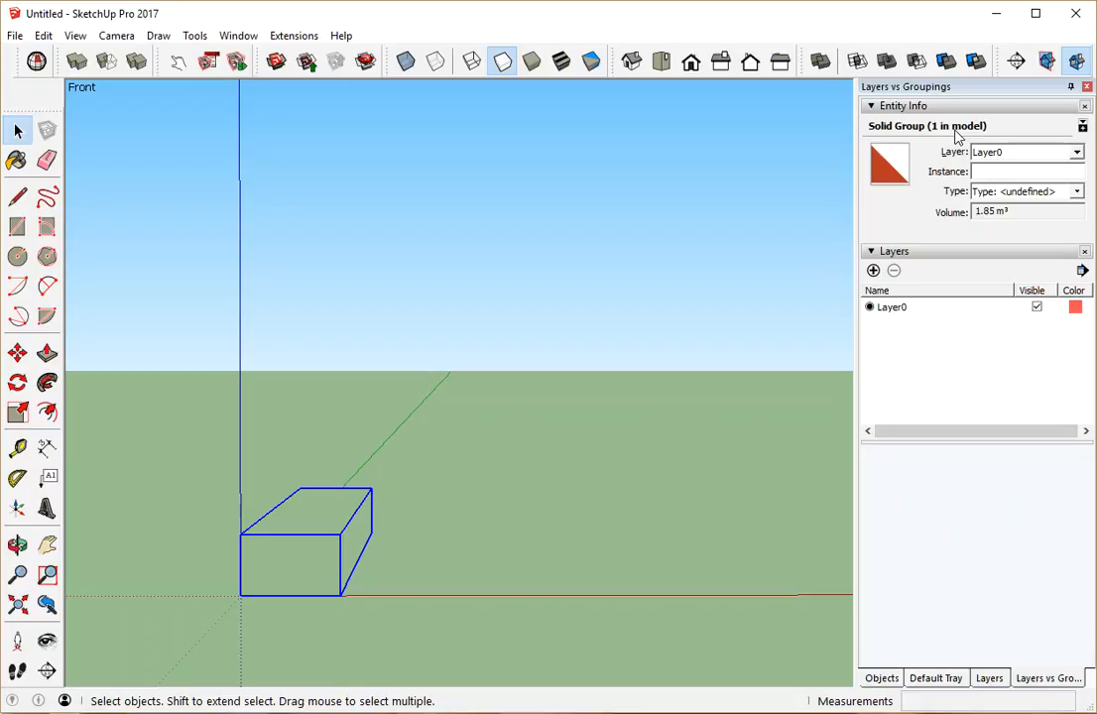
pyautogui.moveTo(892, 134)
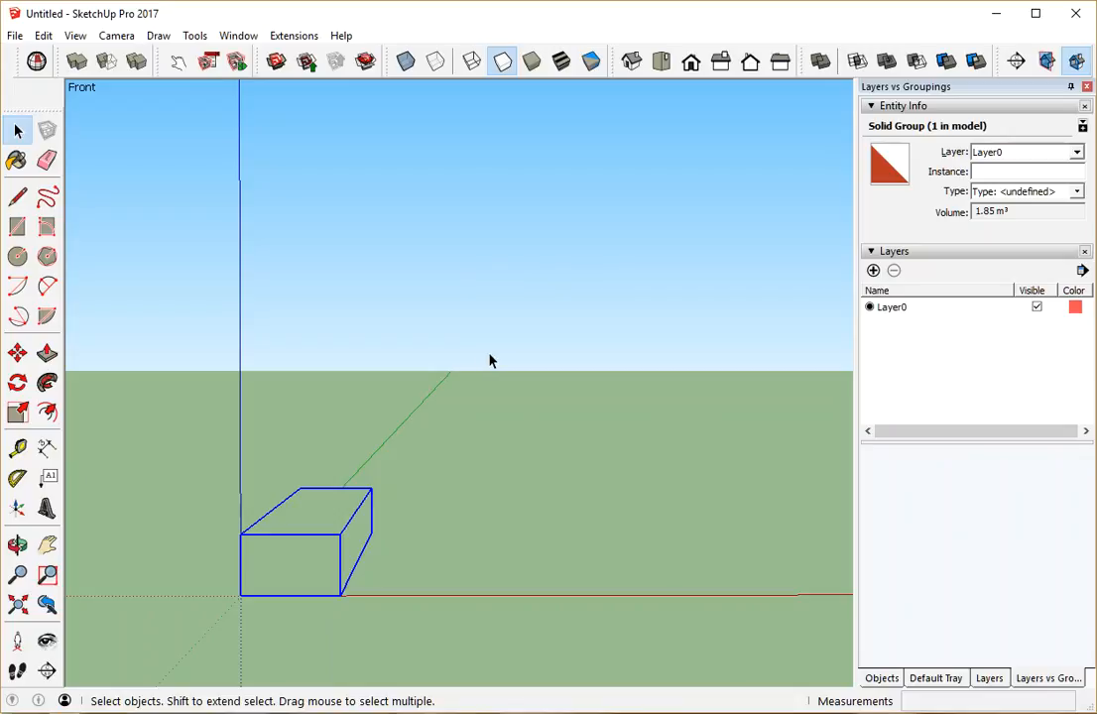
pyautogui.moveTo(401, 418)
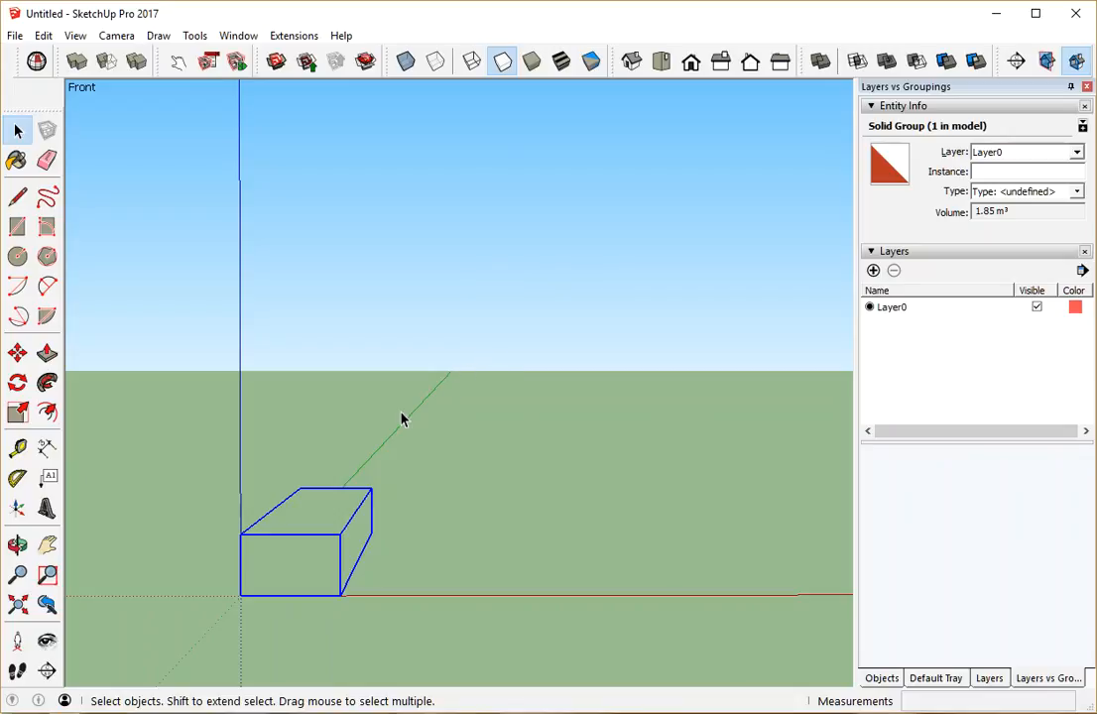
pyautogui.moveTo(350, 522)
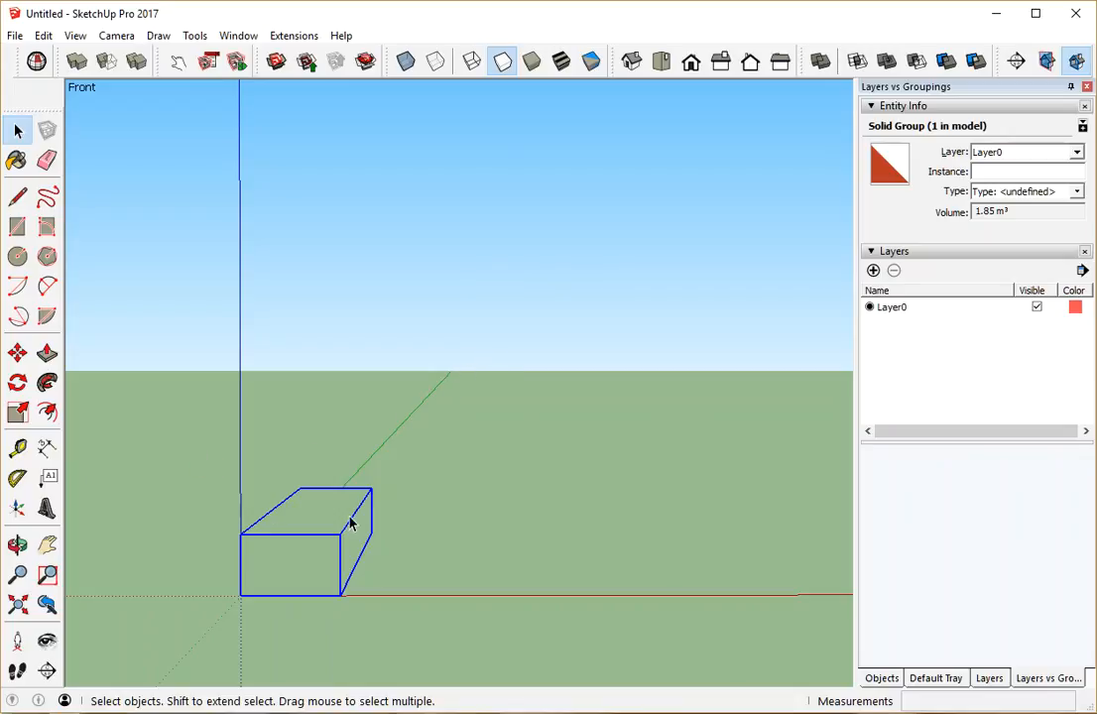
# - Pick the Move tool to begin copying the grouped box
pyautogui.click(17, 351)
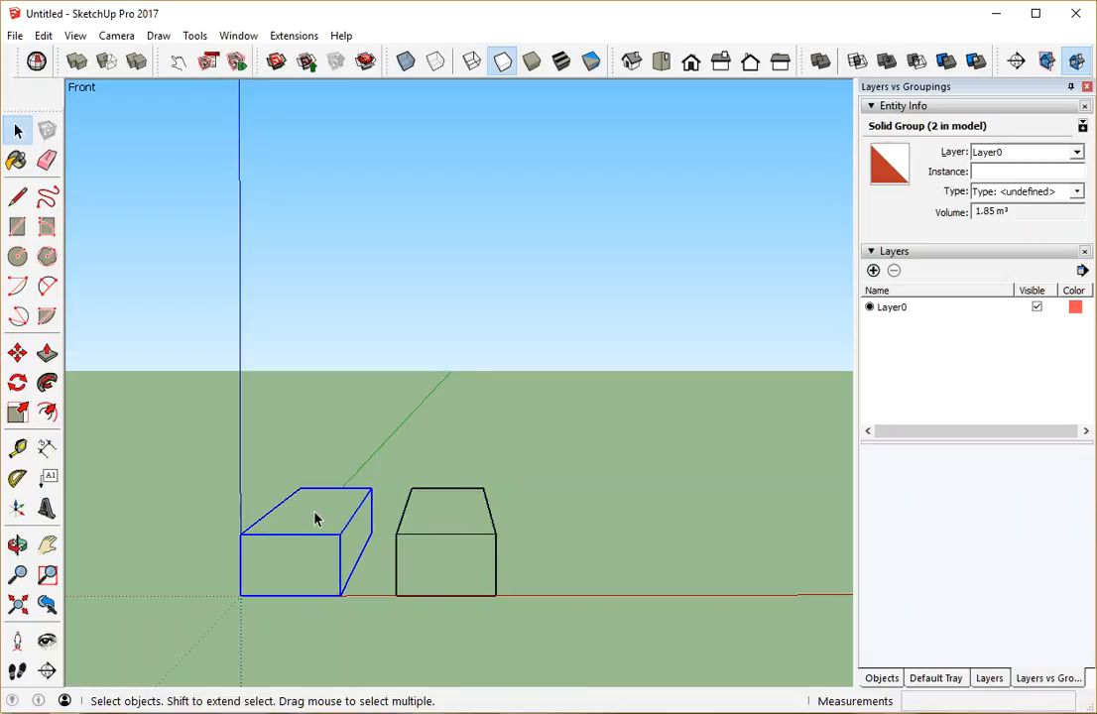
pyautogui.moveTo(624, 543)
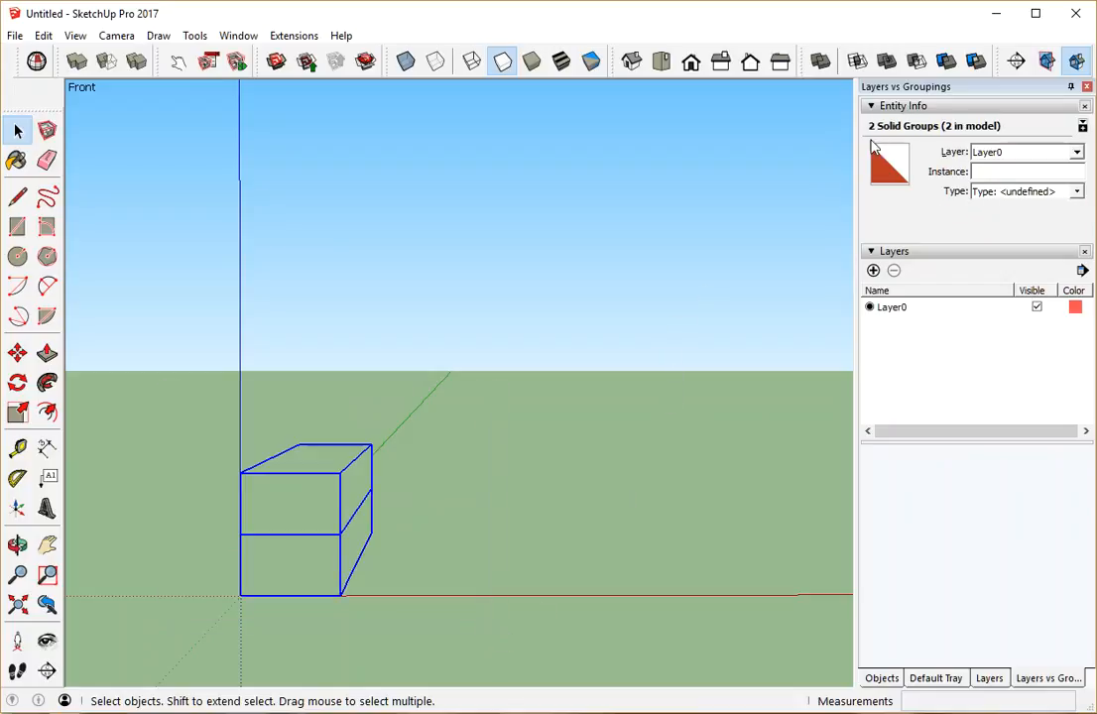
pyautogui.moveTo(913, 137)
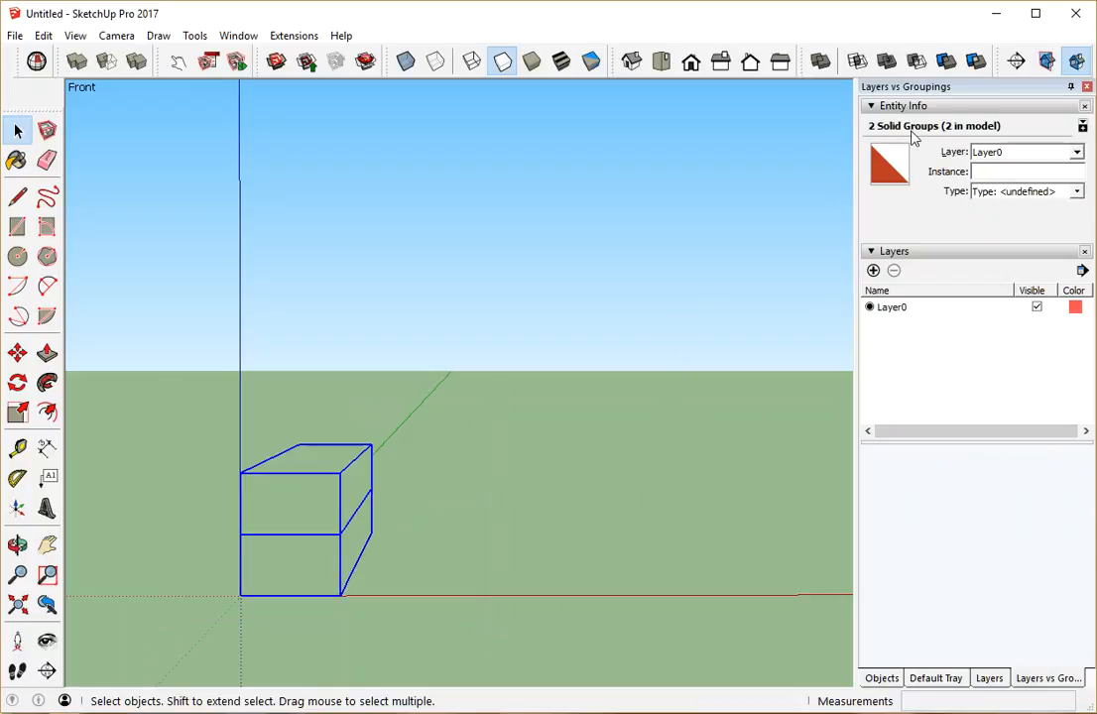
pyautogui.moveTo(717, 215)
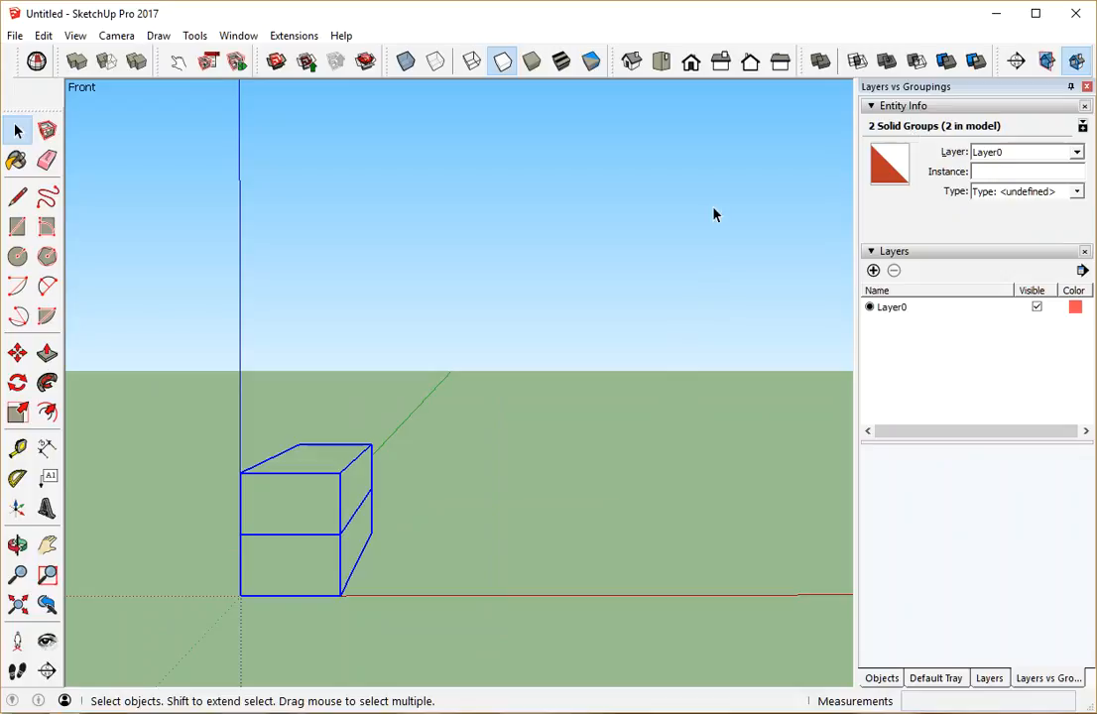
pyautogui.moveTo(506, 438)
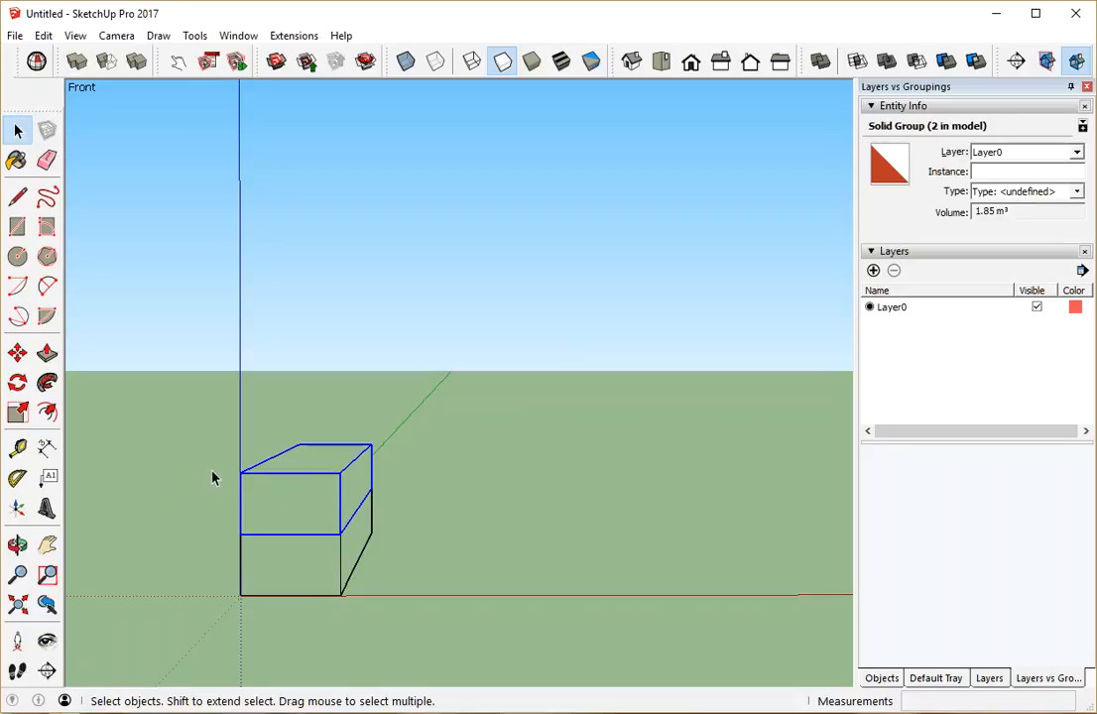
# - Move the upper group down to the ground beside the original box
pyautogui.click(17, 353)
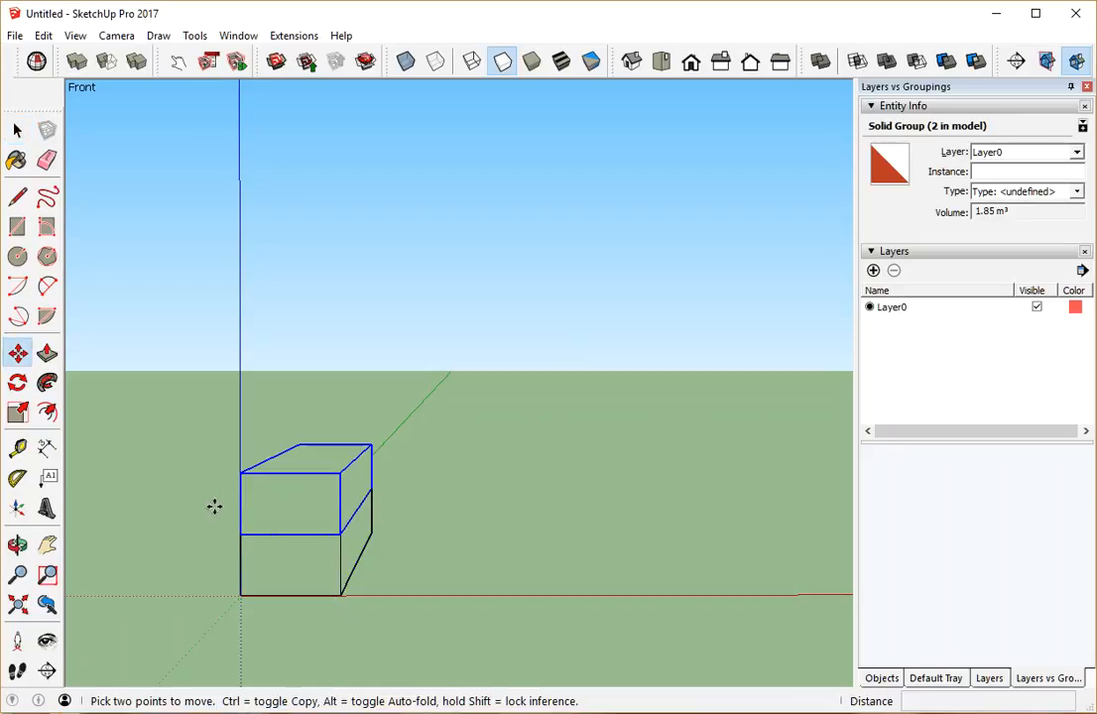
pyautogui.moveTo(215, 507); pyautogui.dragTo(292, 530)
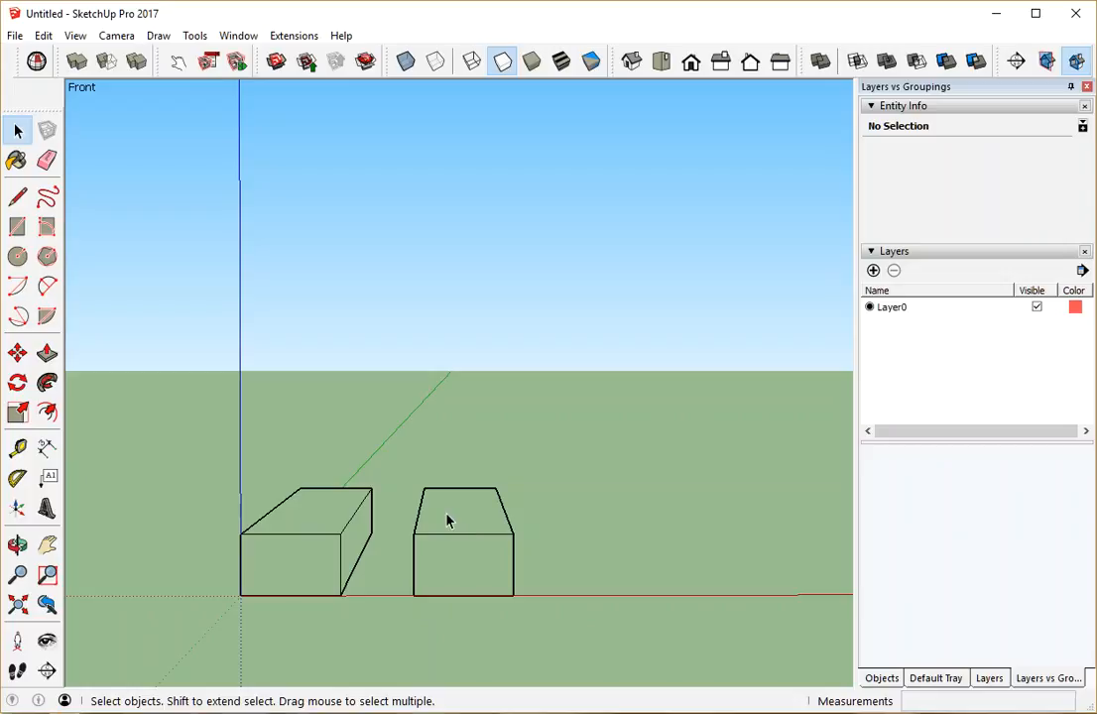
pyautogui.moveTo(322, 539)
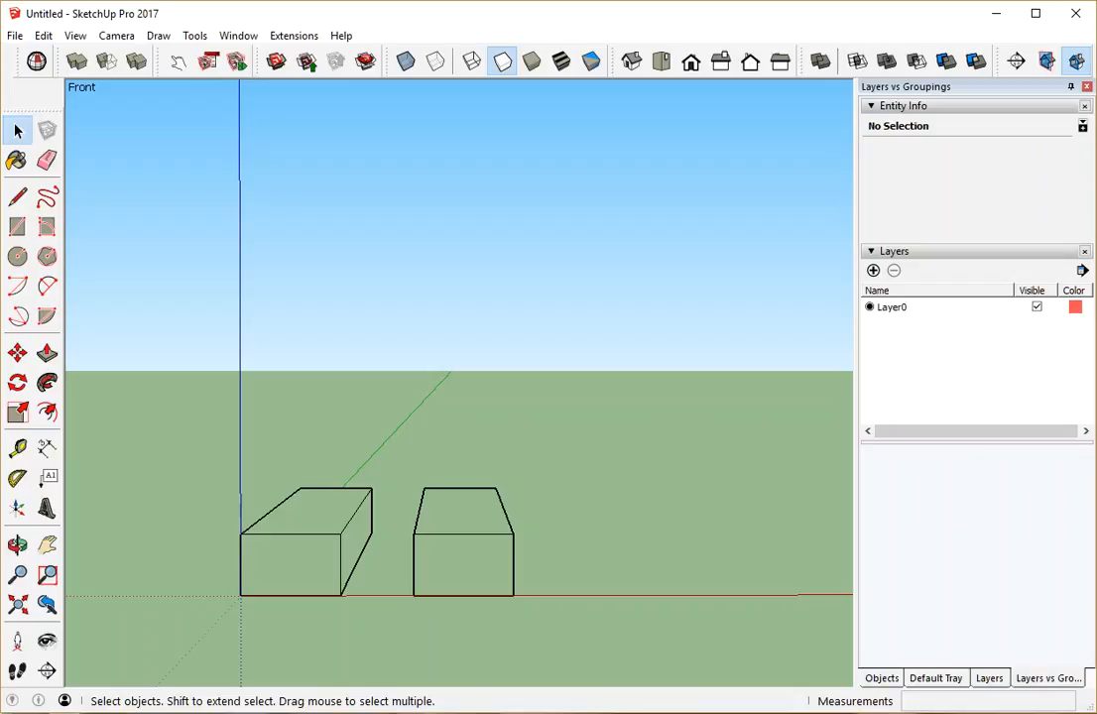
pyautogui.moveTo(347, 536)
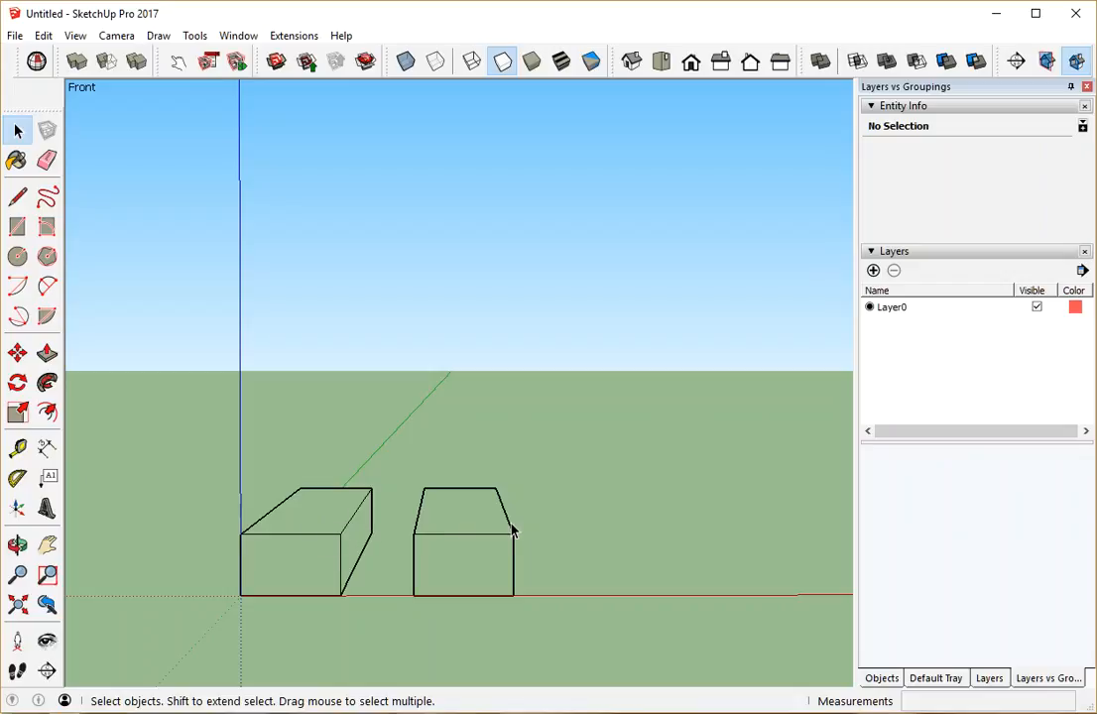
pyautogui.moveTo(694, 470)
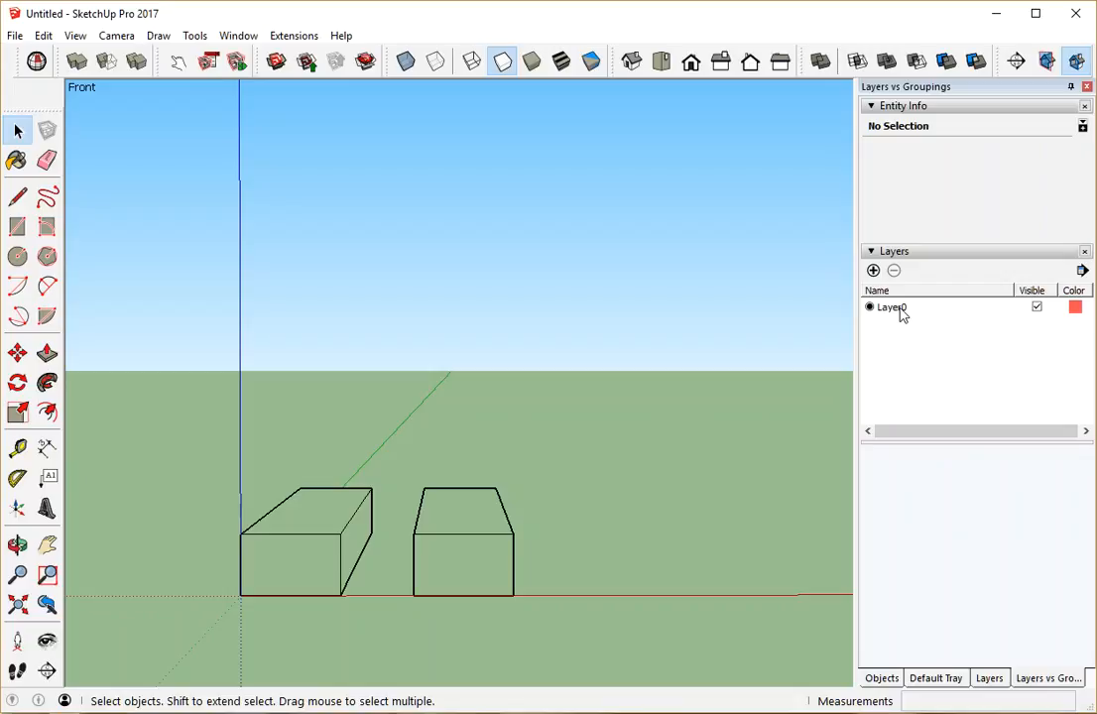
pyautogui.moveTo(901, 308)
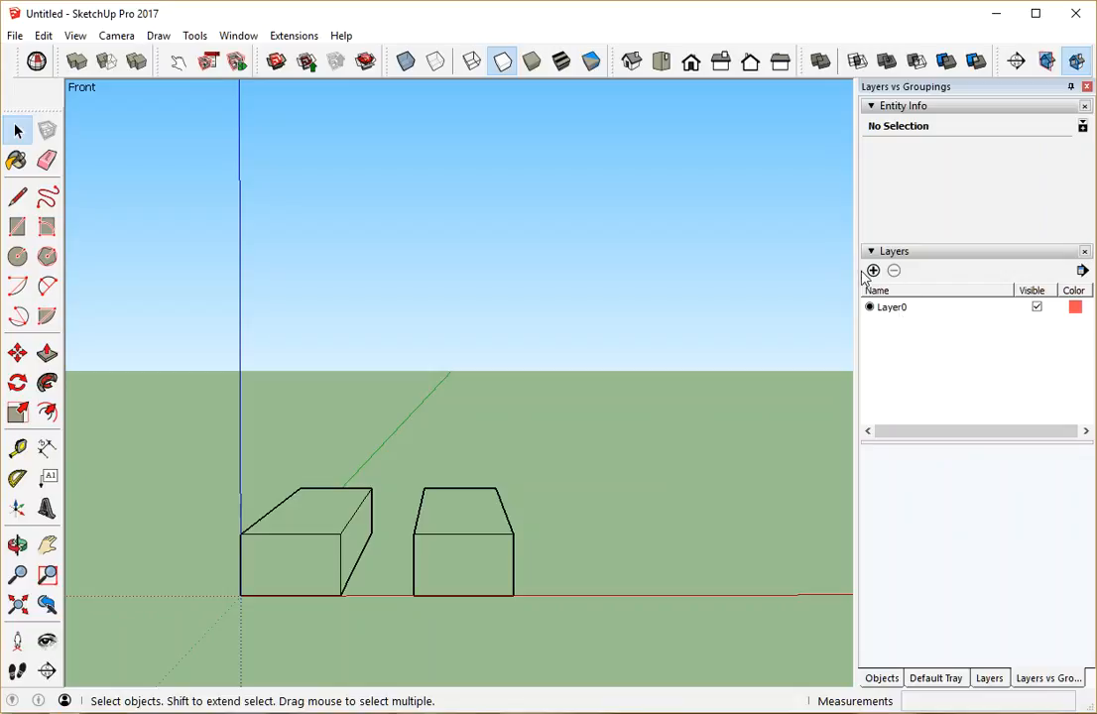
# - Add a new layer in the Layers tray and start naming it 'Original Box'
pyautogui.click(871, 270)
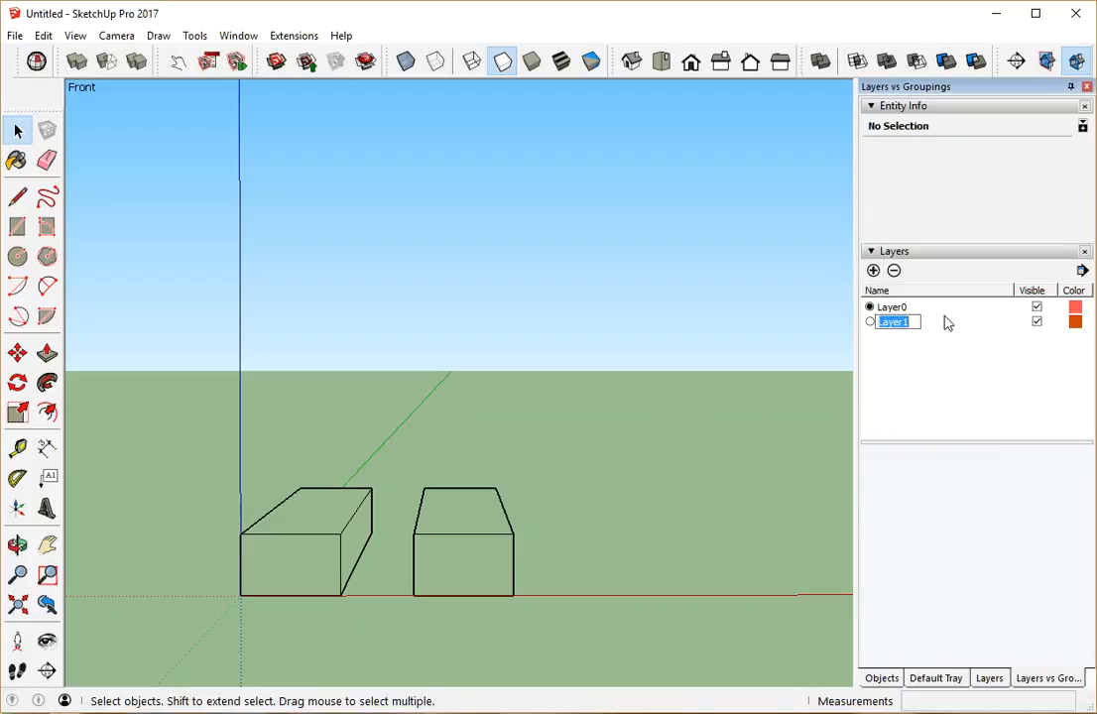
pyautogui.write('Original Box')
pyautogui.write('2nd Box')
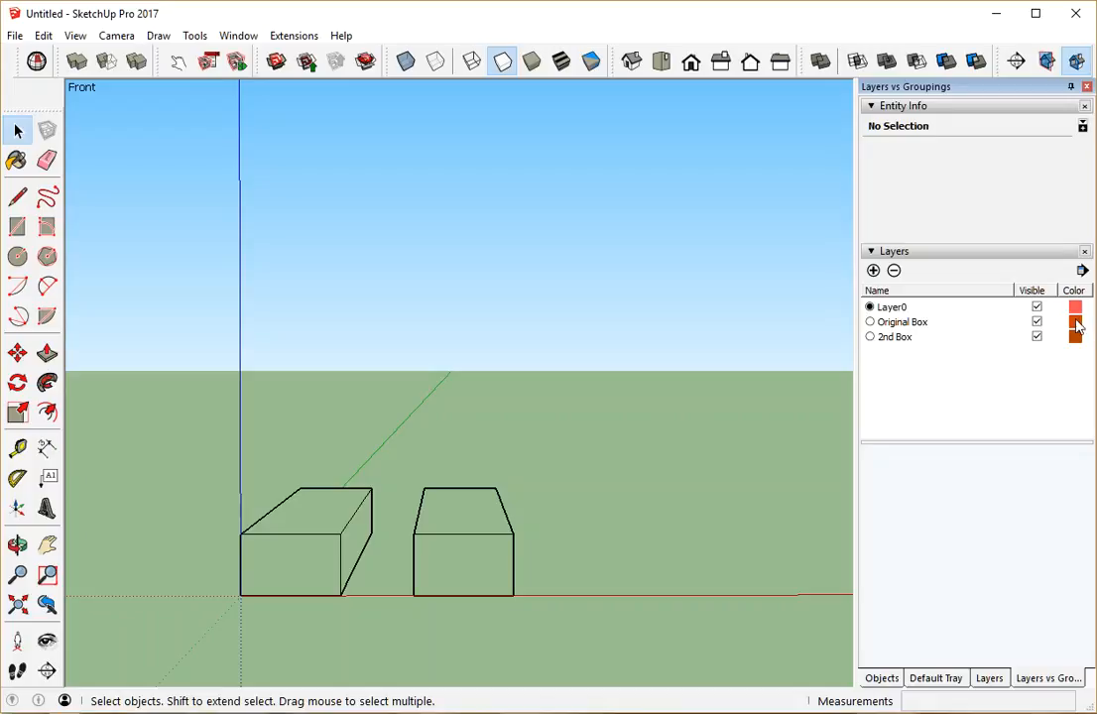
pyautogui.moveTo(1060, 290)
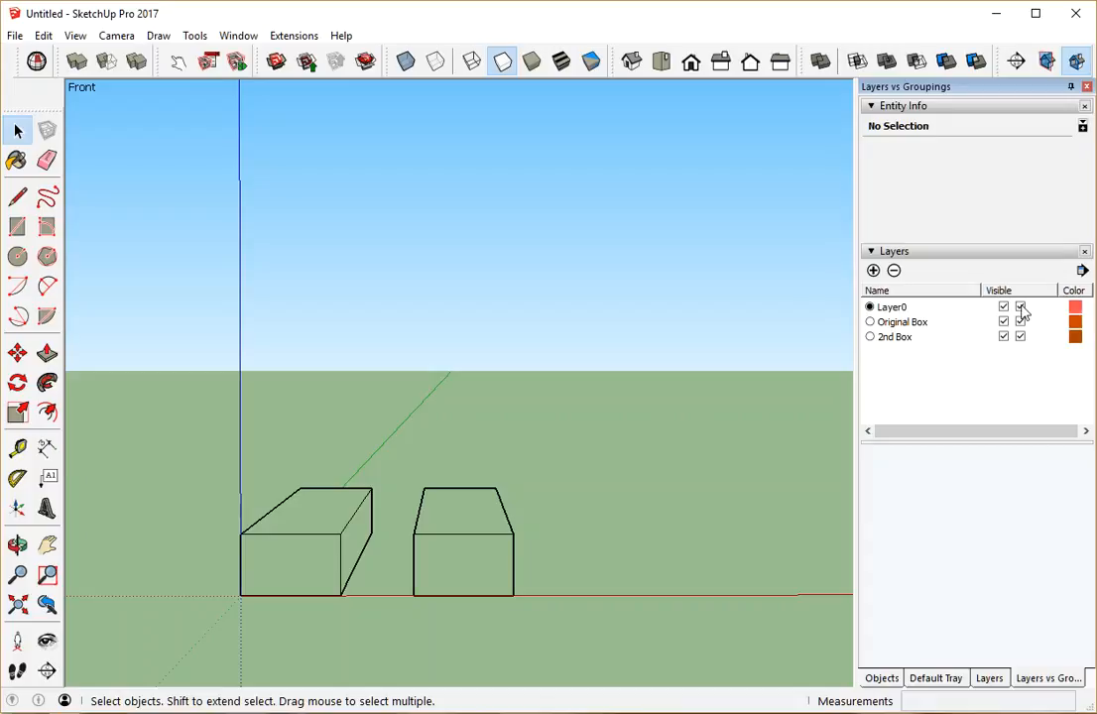
pyautogui.click(1003, 307)
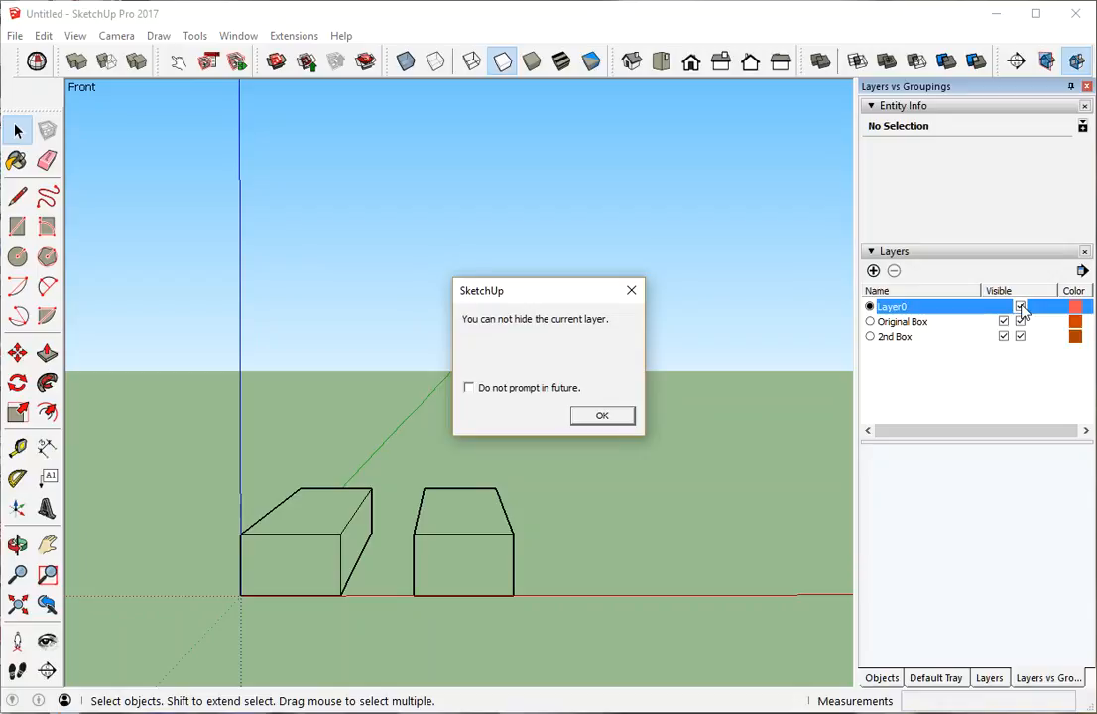
pyautogui.click(601, 414)
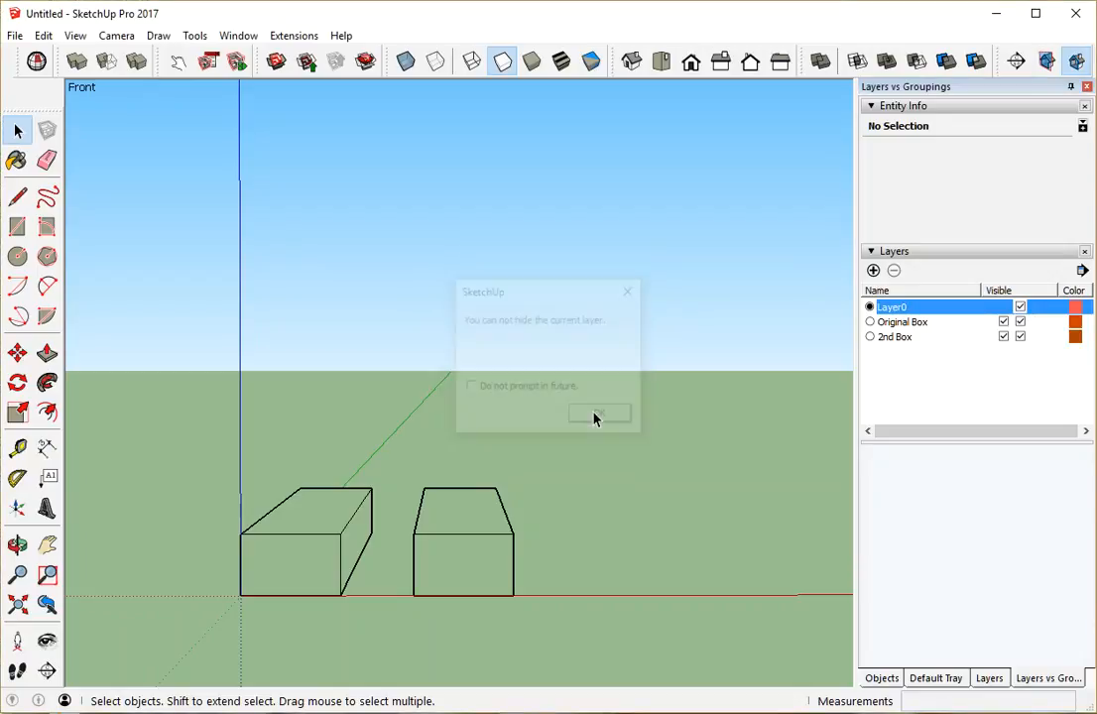
pyautogui.click(598, 414)
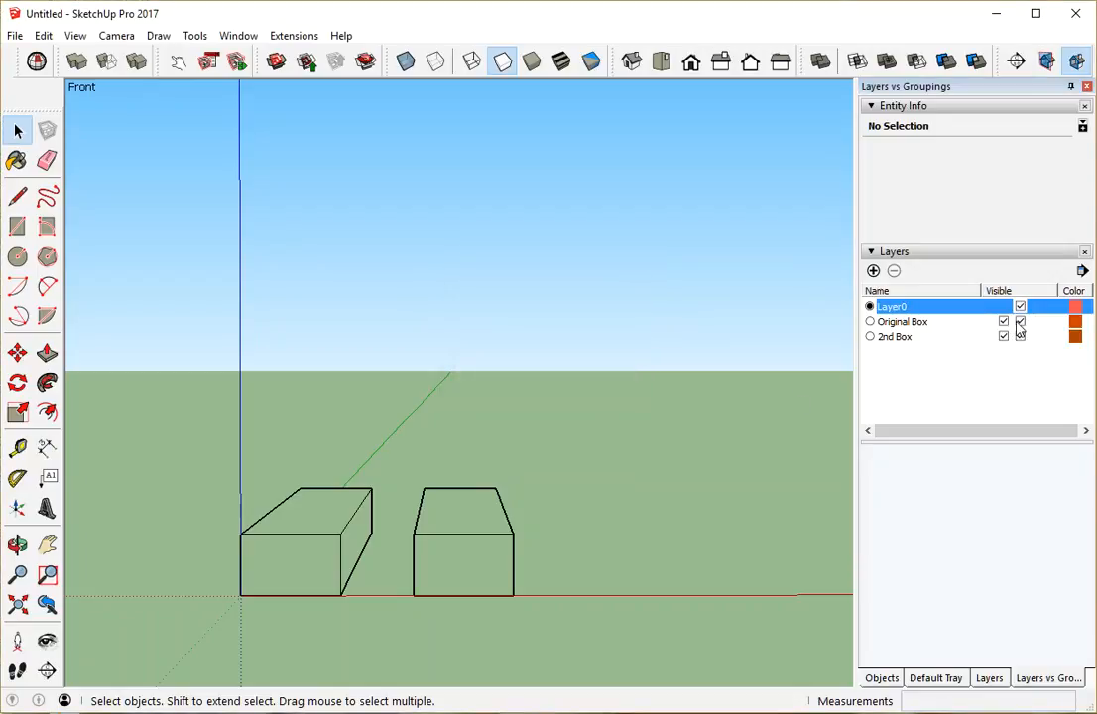
pyautogui.click(902, 321)
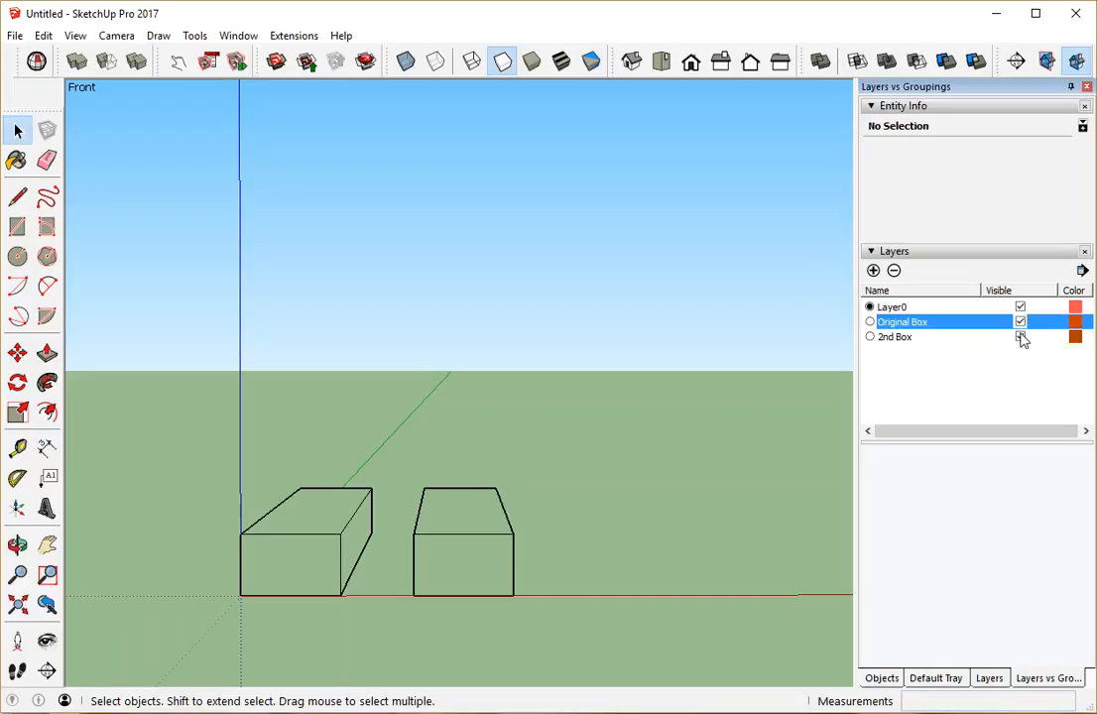
# - Select the right-hand box and put it on the 2nd Box layer
pyautogui.click(1019, 336)
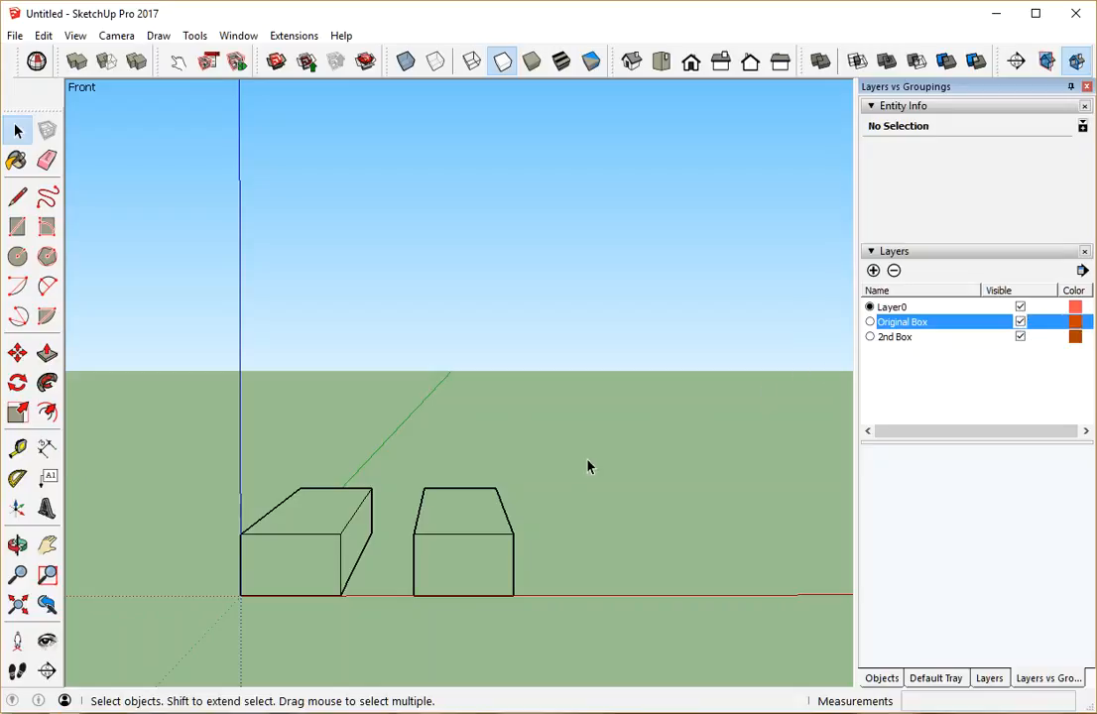
pyautogui.click(461, 535)
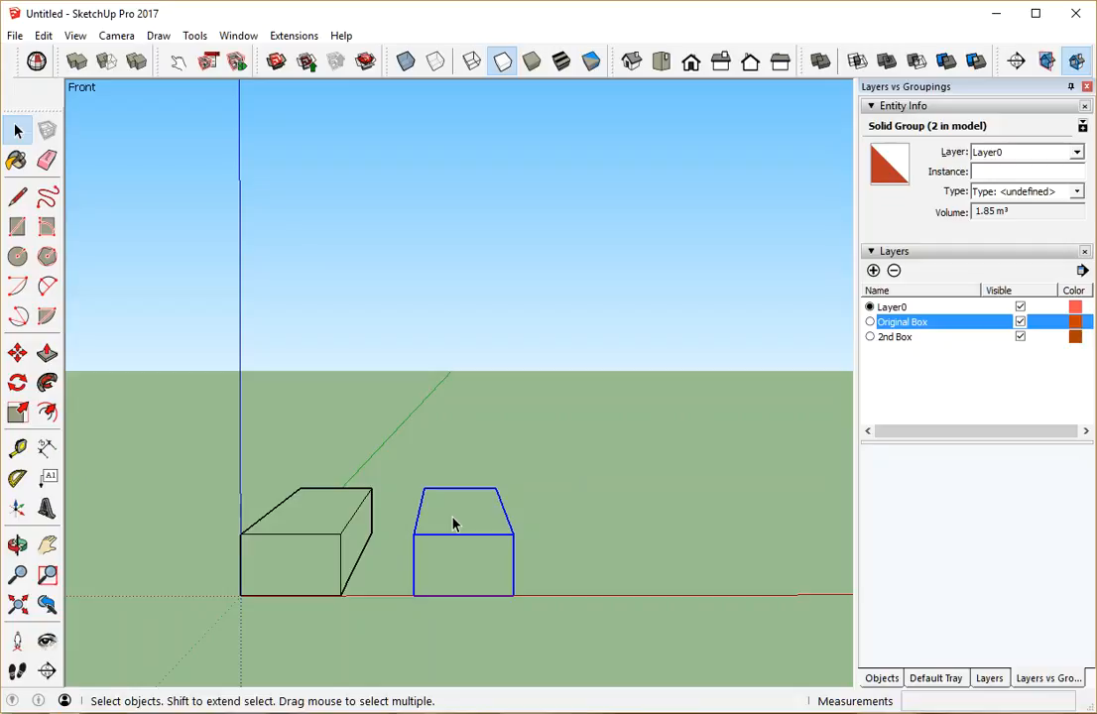
pyautogui.moveTo(939, 205)
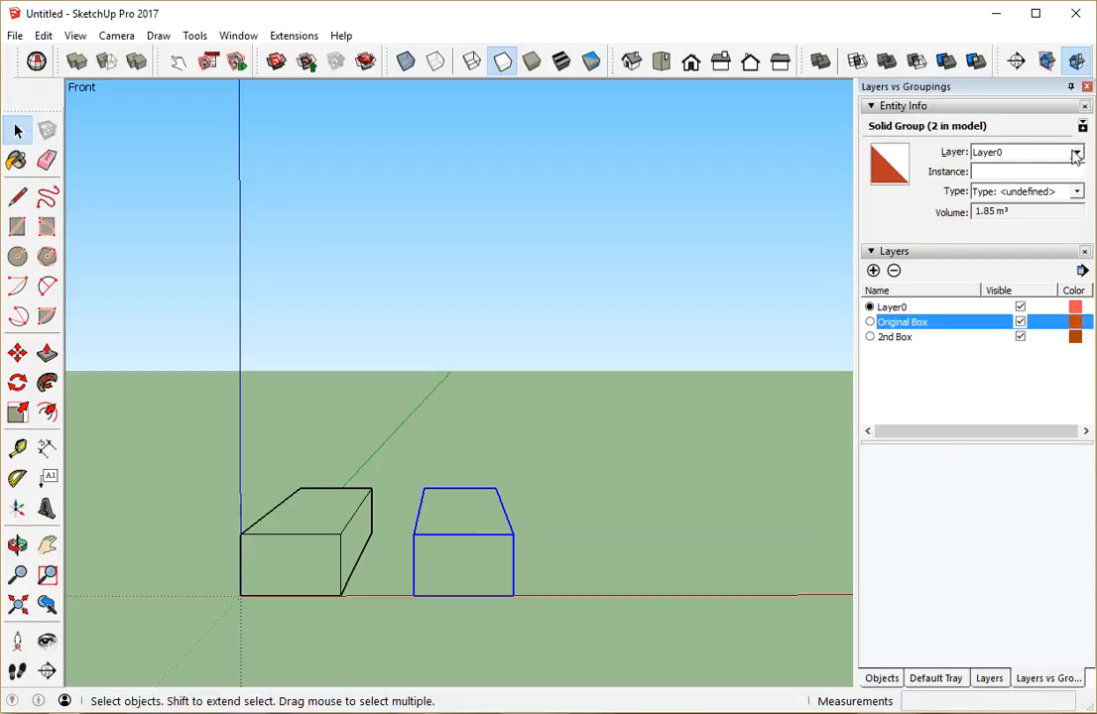
pyautogui.click(1076, 151)
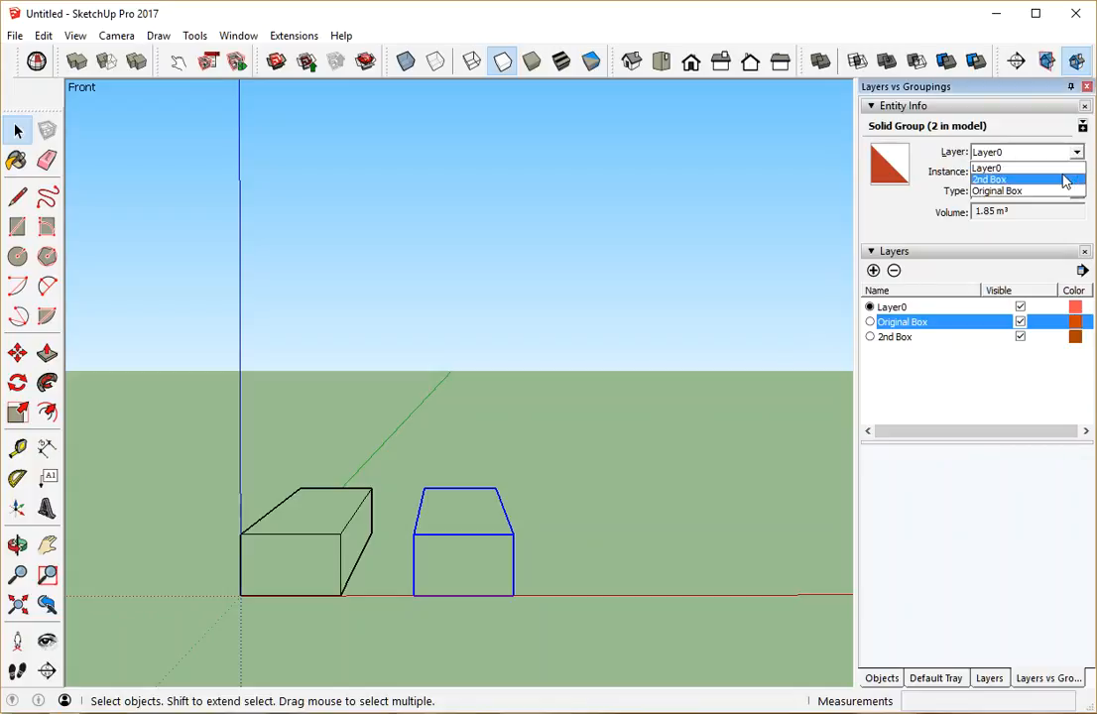
pyautogui.click(991, 179)
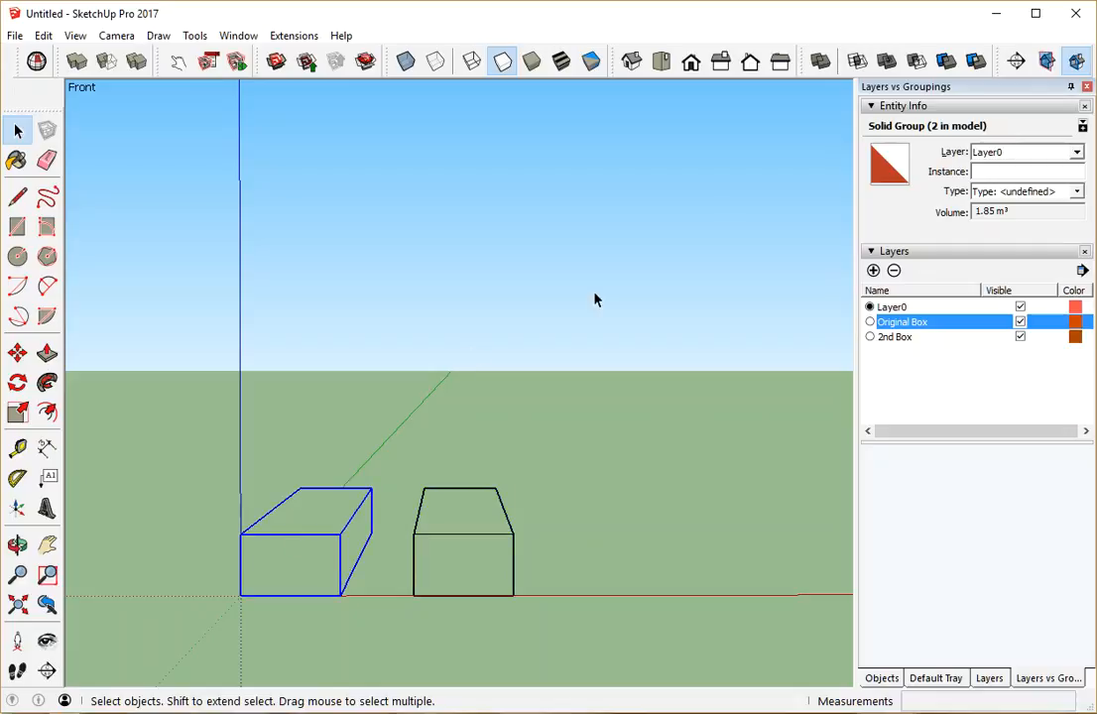
# - Set the left box's layer to Original Box, then deselect it
pyautogui.click(1076, 152)
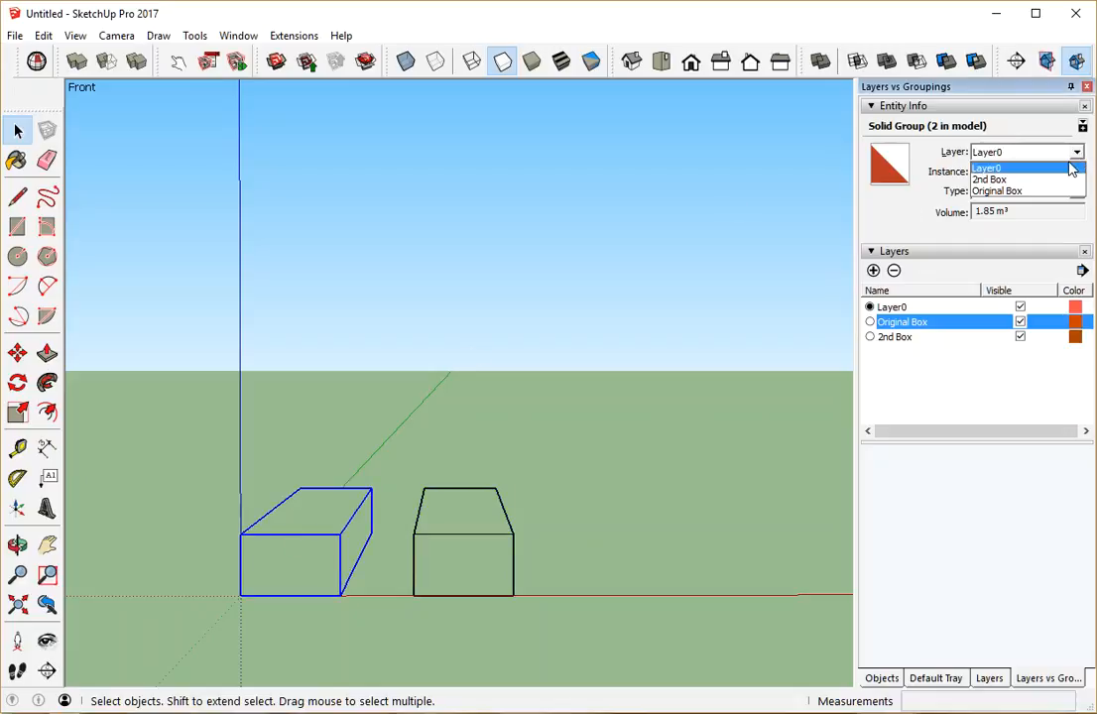
pyautogui.click(992, 191)
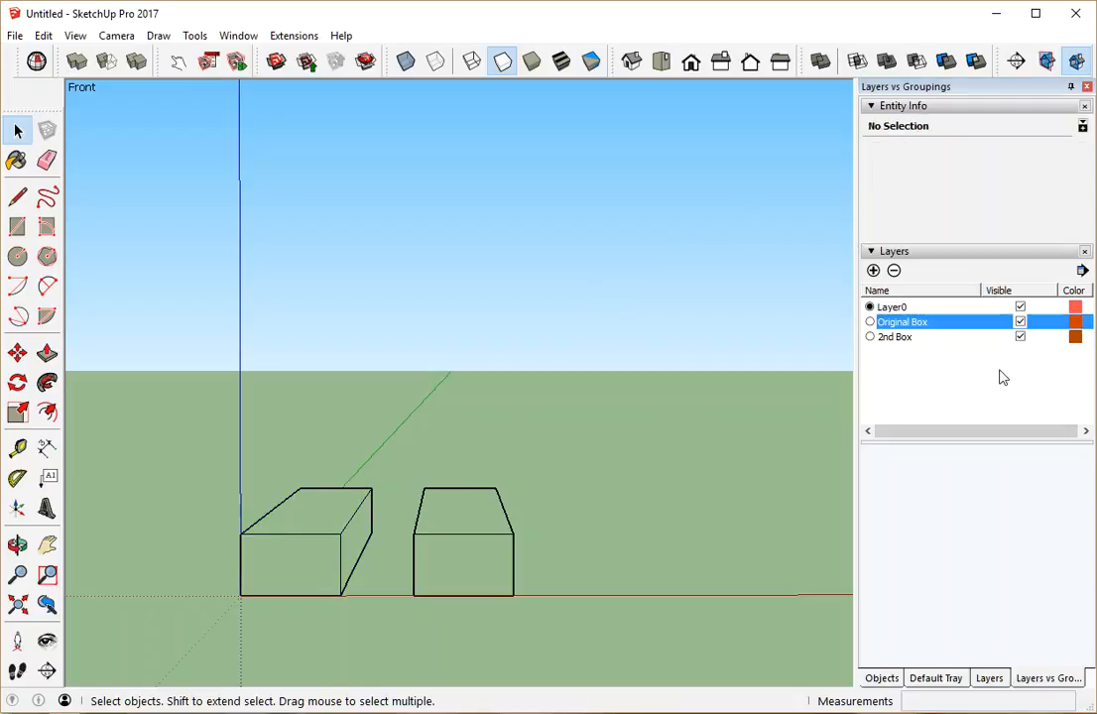
pyautogui.click(1019, 336)
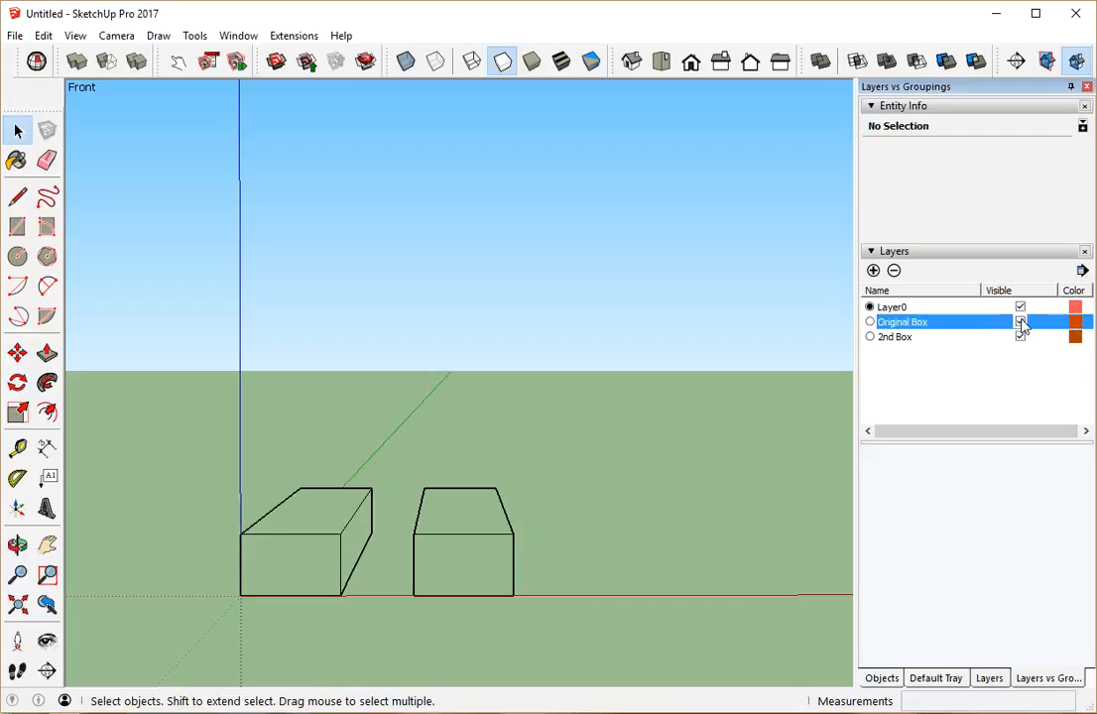
pyautogui.click(1020, 321)
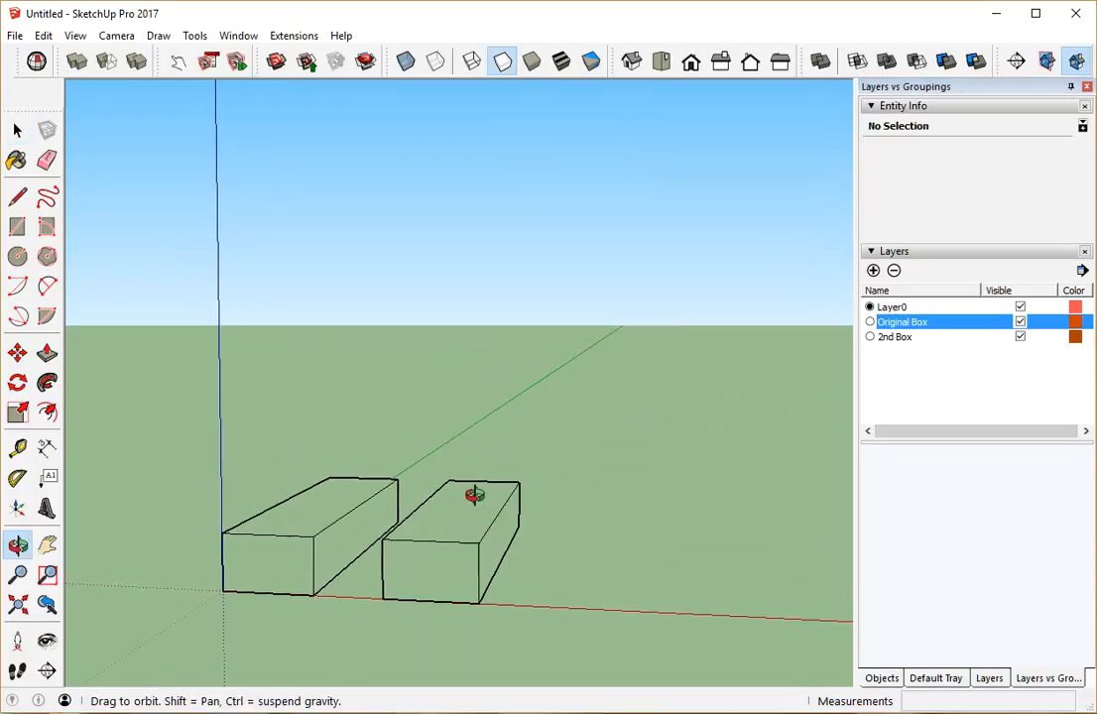
pyautogui.moveTo(474, 494); pyautogui.dragTo(643, 424)
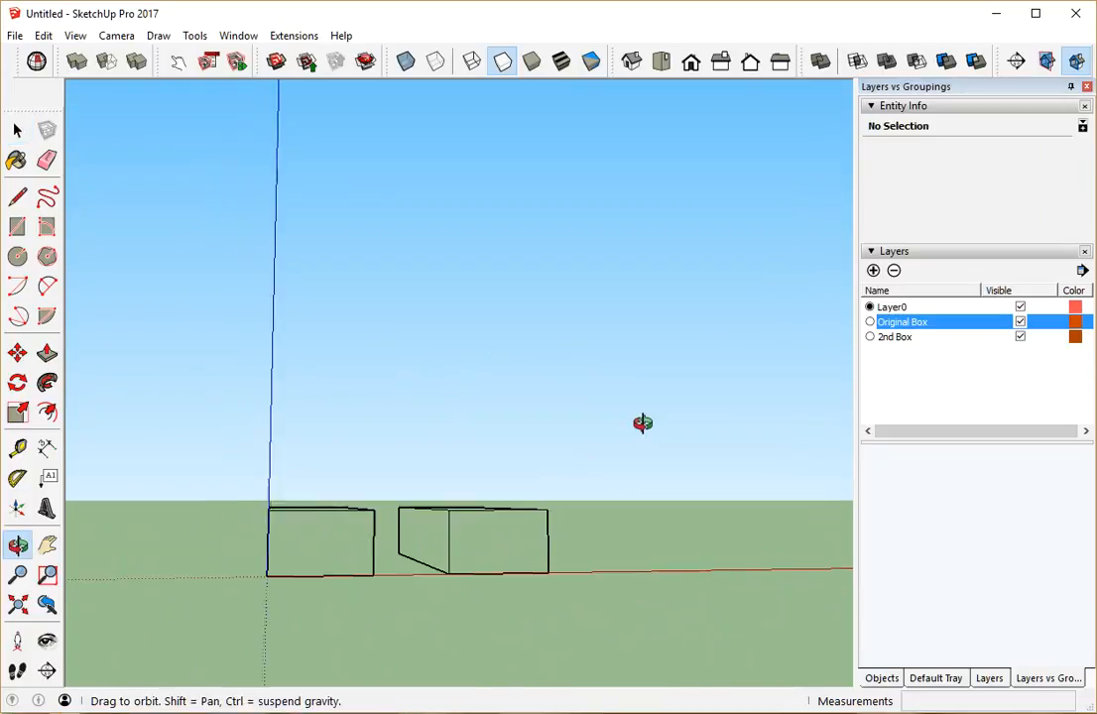
pyautogui.moveTo(642, 424); pyautogui.dragTo(478, 542)
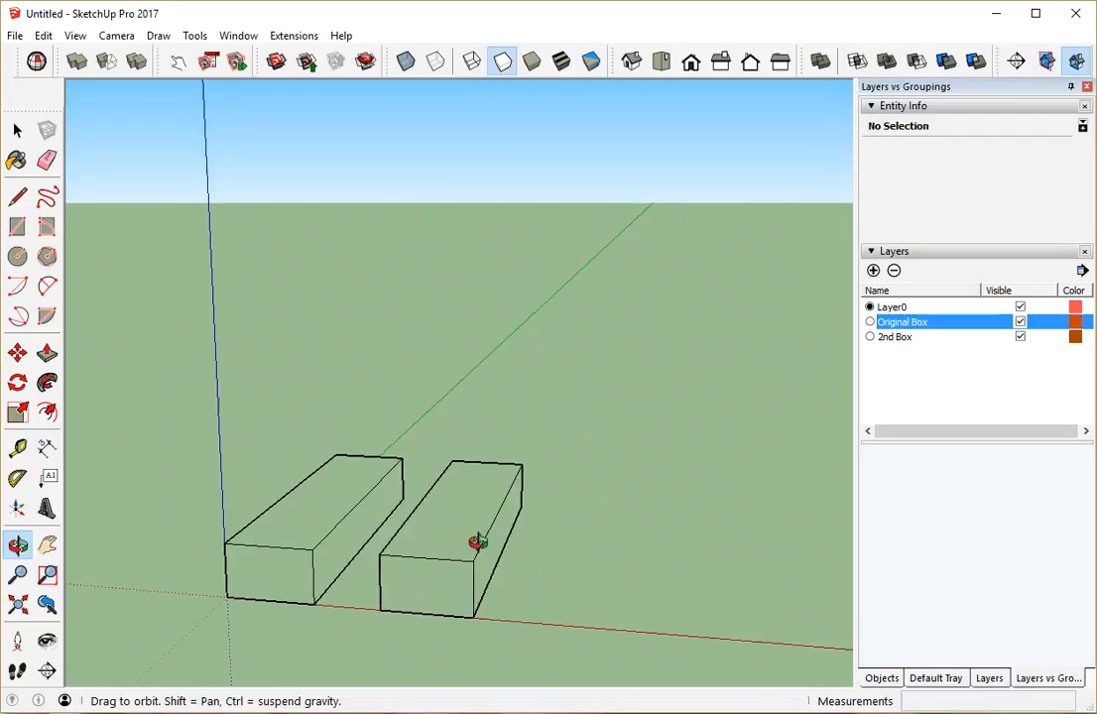
pyautogui.moveTo(475, 542); pyautogui.dragTo(362, 542)
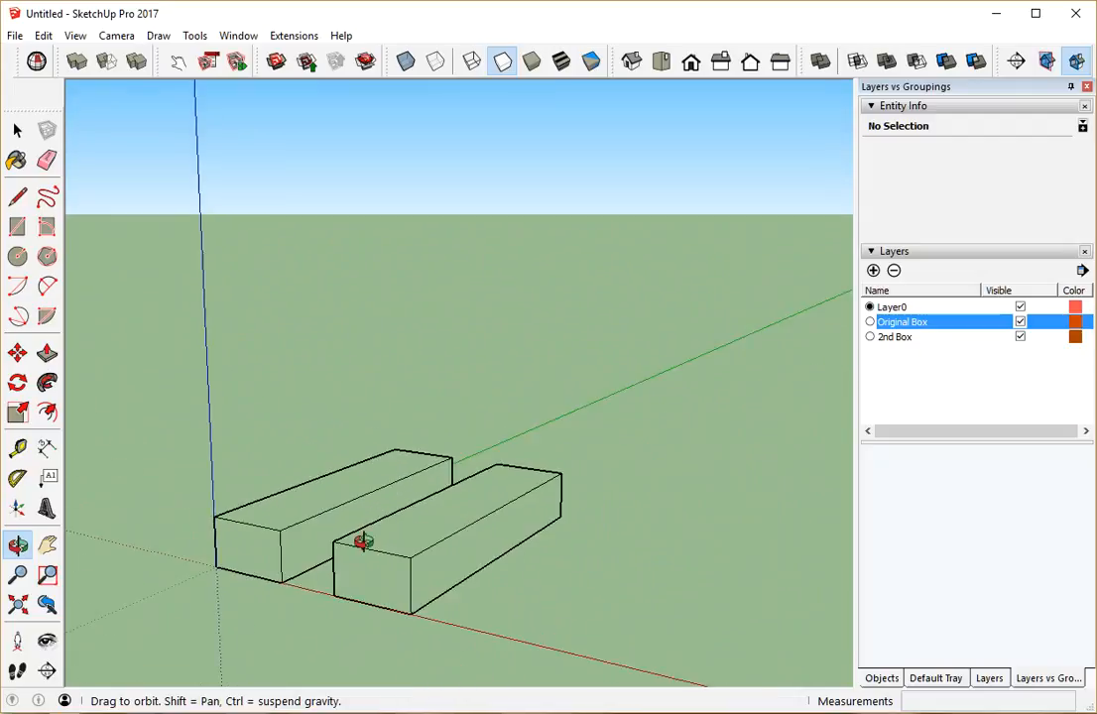
pyautogui.moveTo(364, 542); pyautogui.dragTo(583, 570)
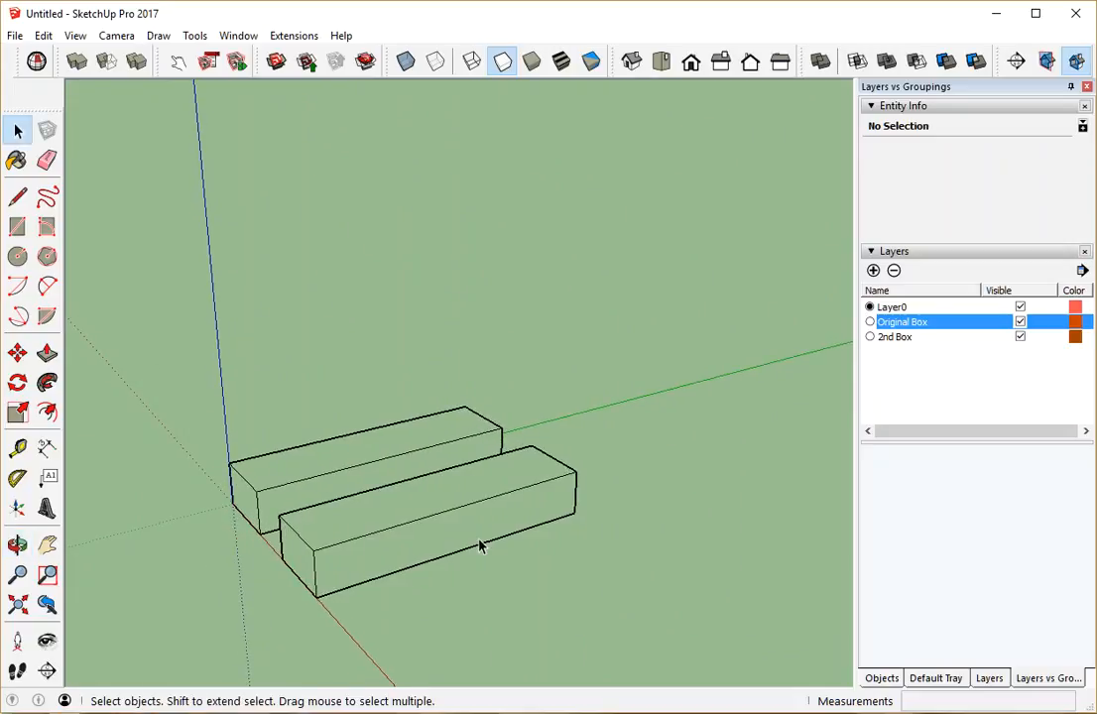
pyautogui.moveTo(466, 509)
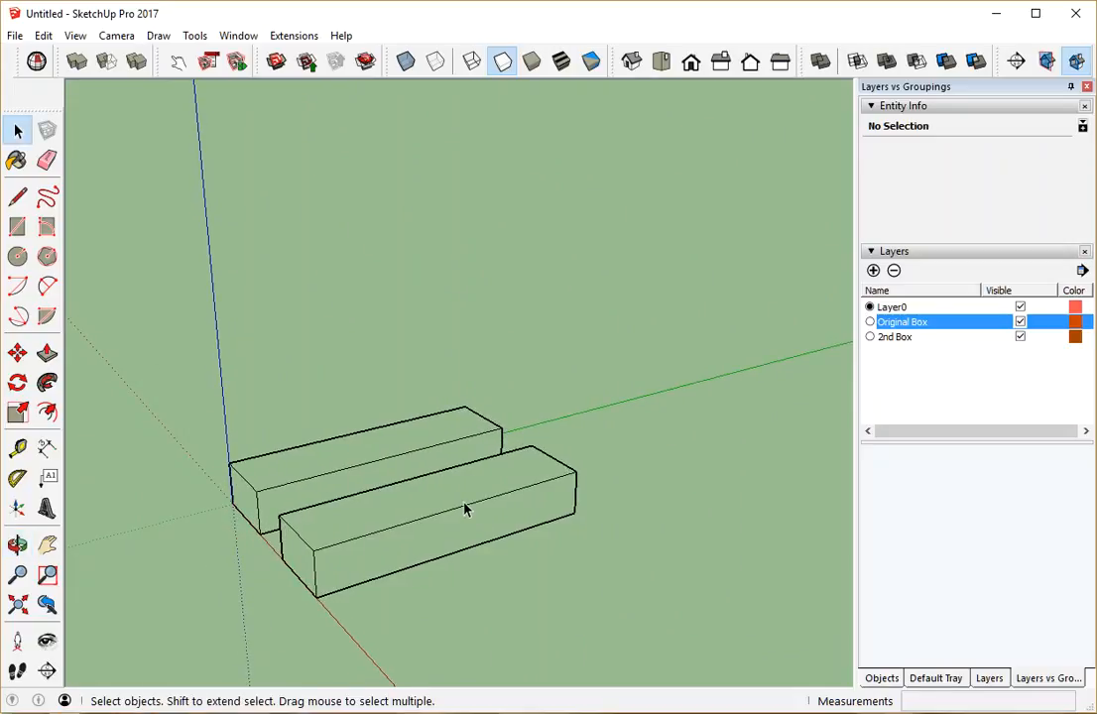
pyautogui.moveTo(442, 509)
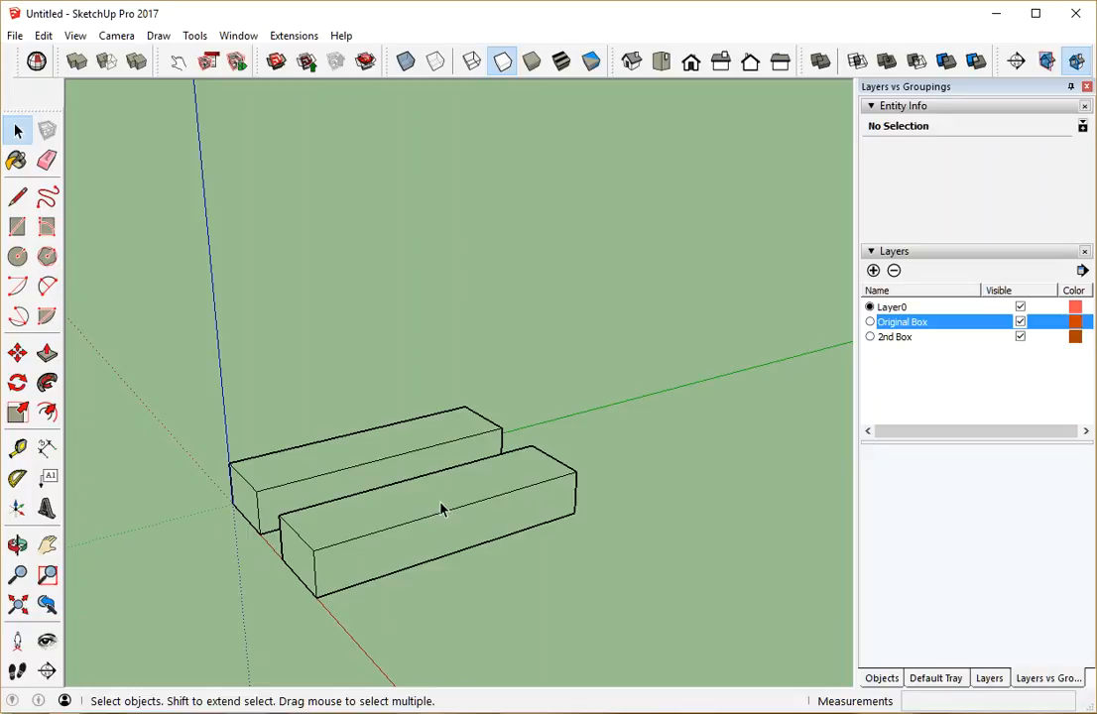